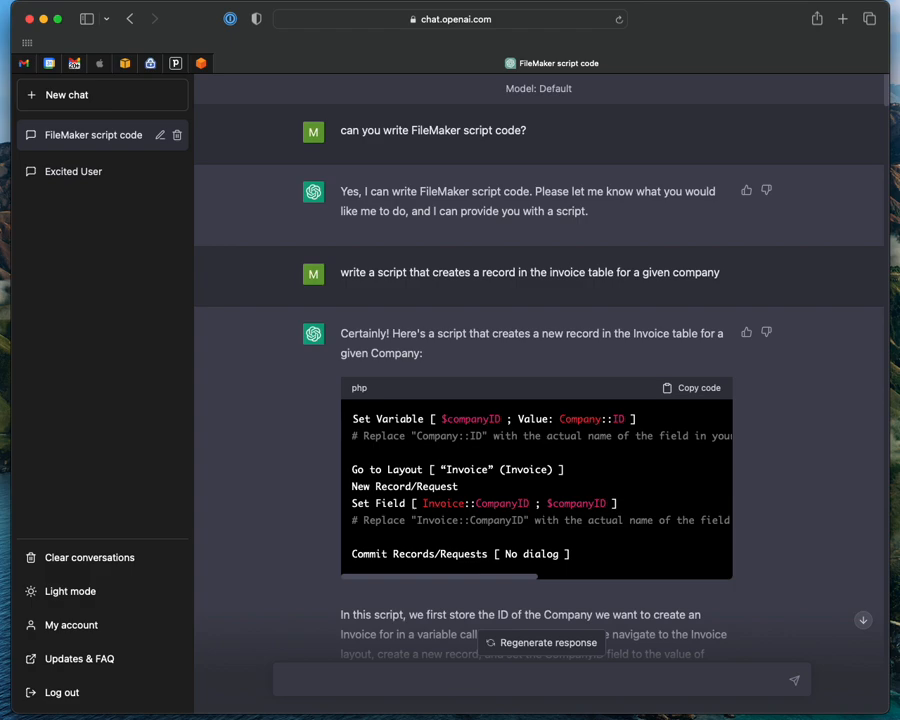
mouse_move(472, 148)
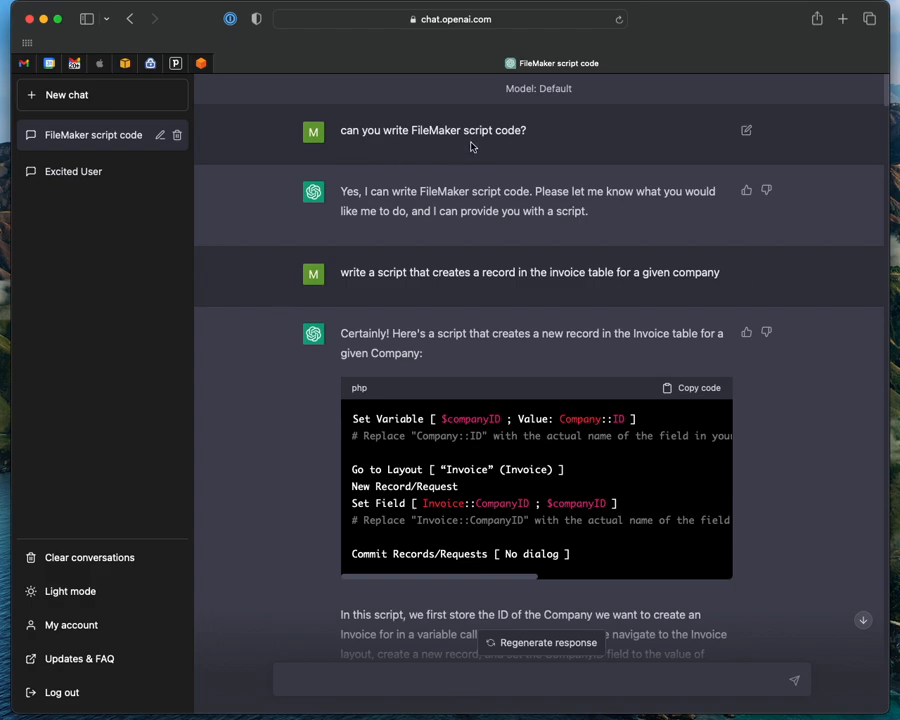
mouse_move(544, 148)
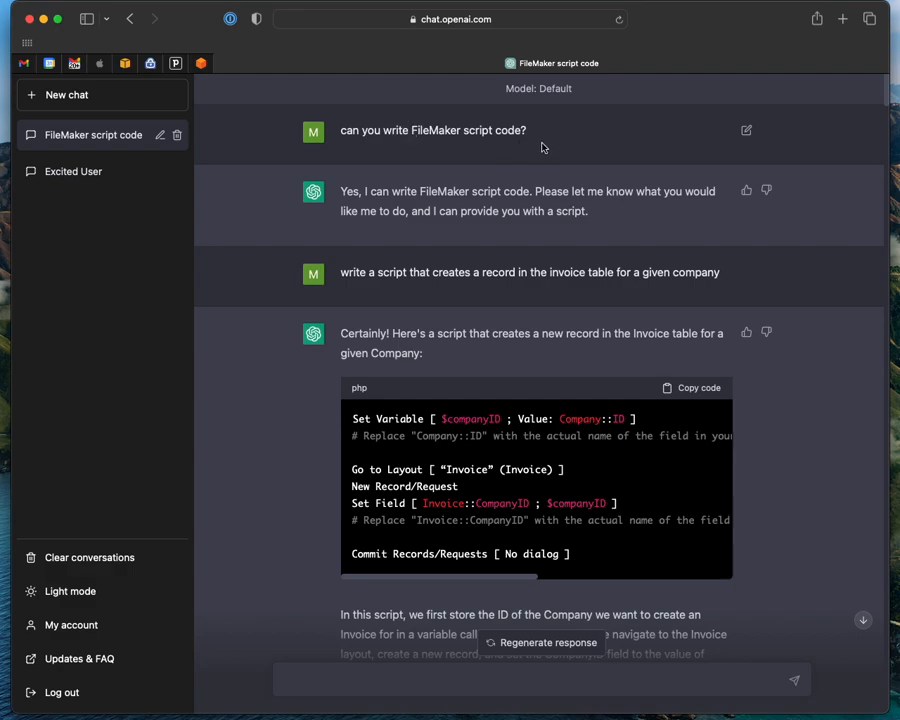
mouse_move(532, 184)
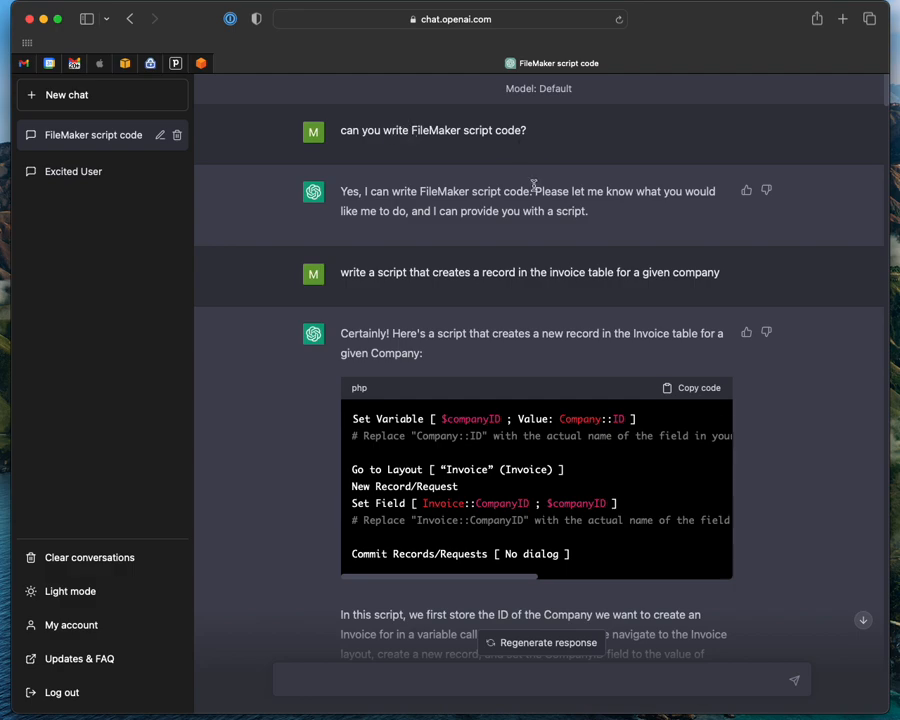
mouse_move(550, 336)
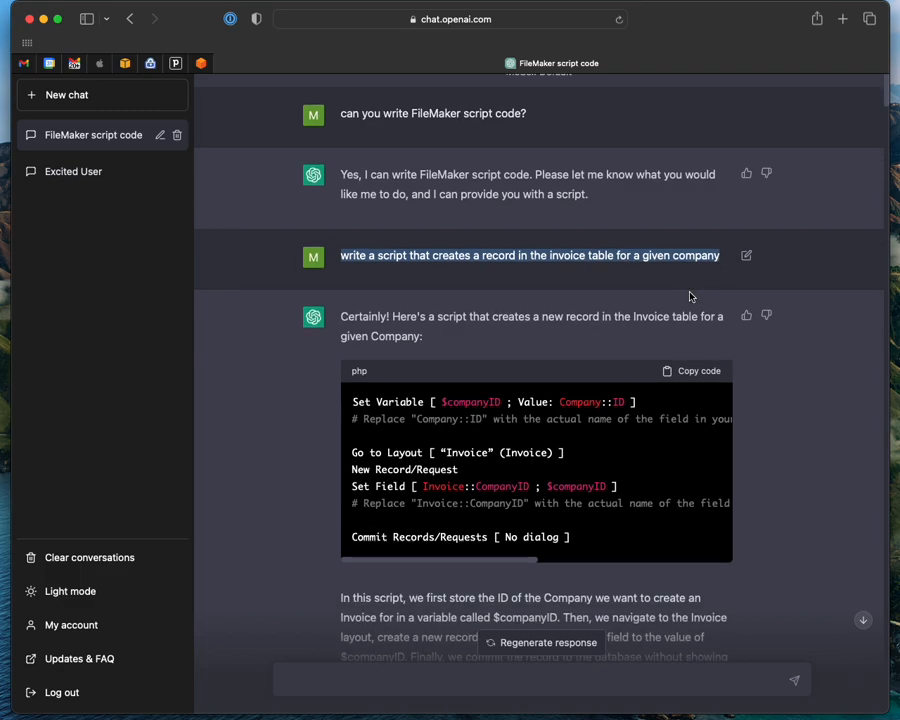
scroll("up", 3)
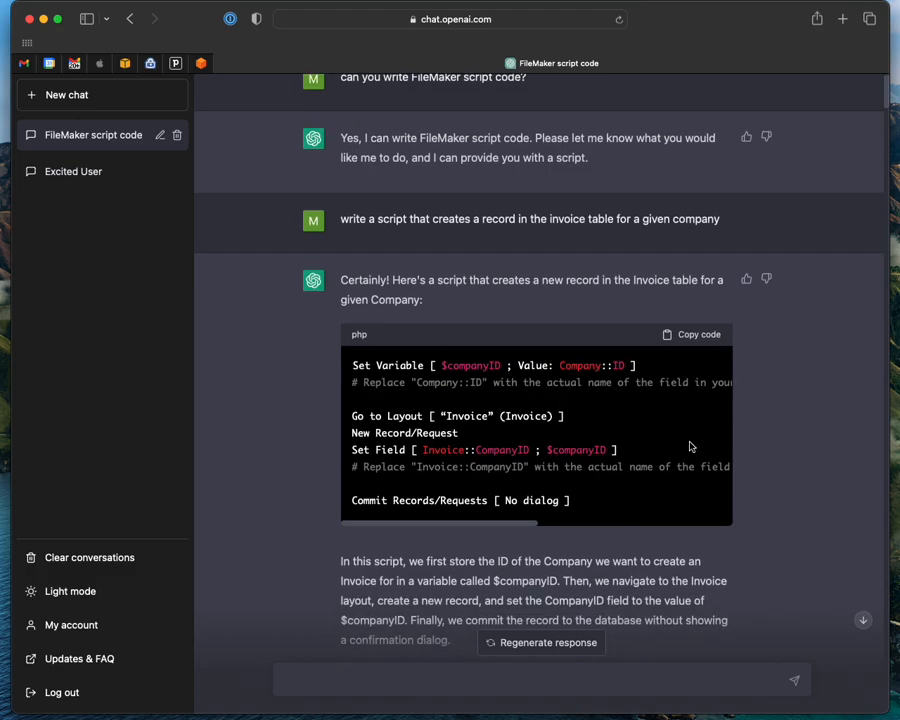
scroll("down", 3)
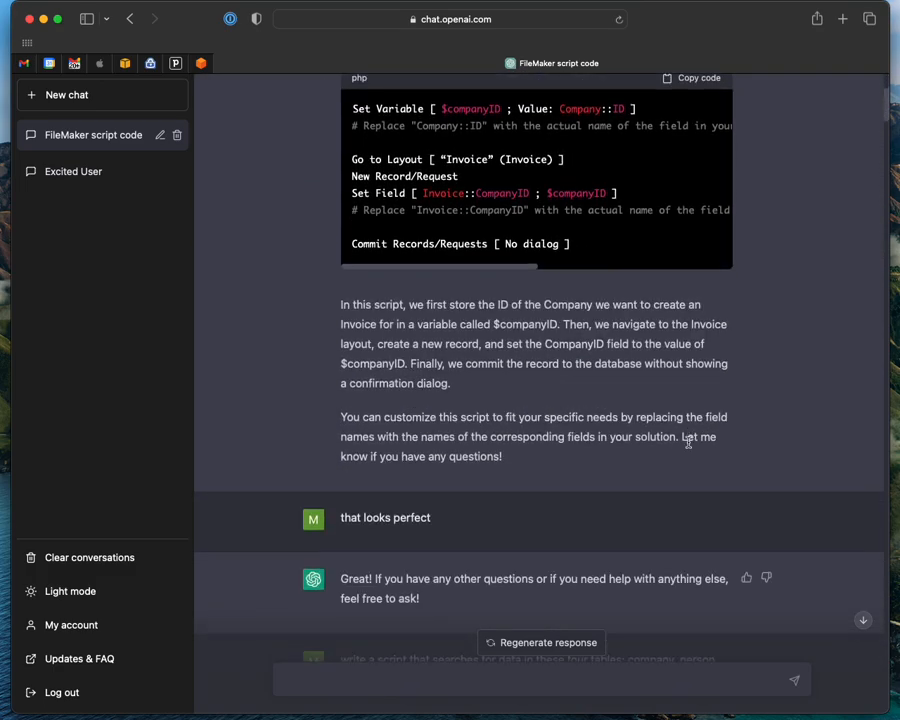
scroll("down", 3)
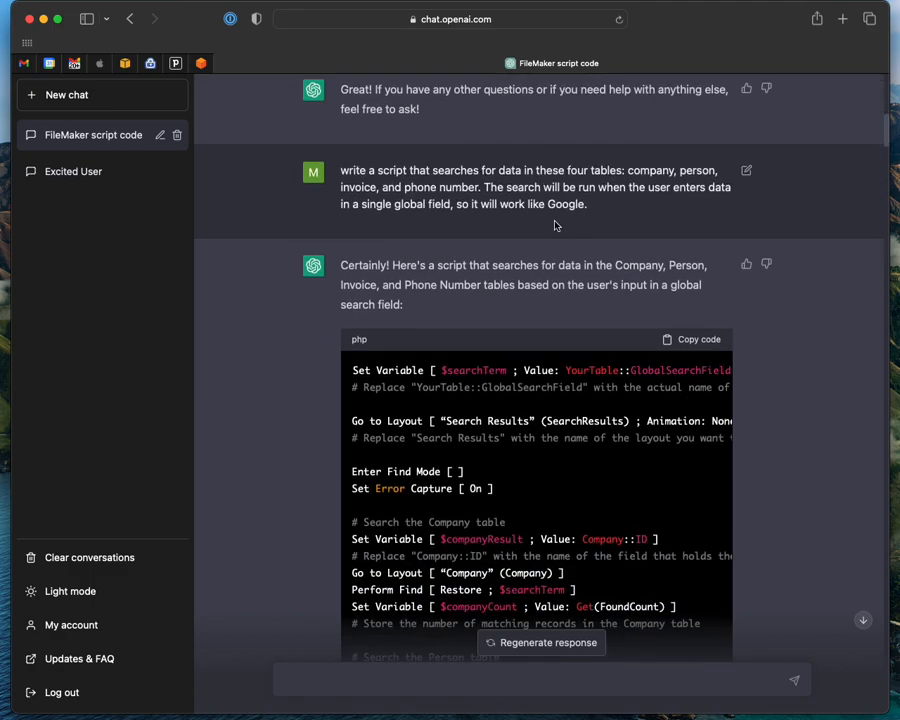
mouse_move(612, 222)
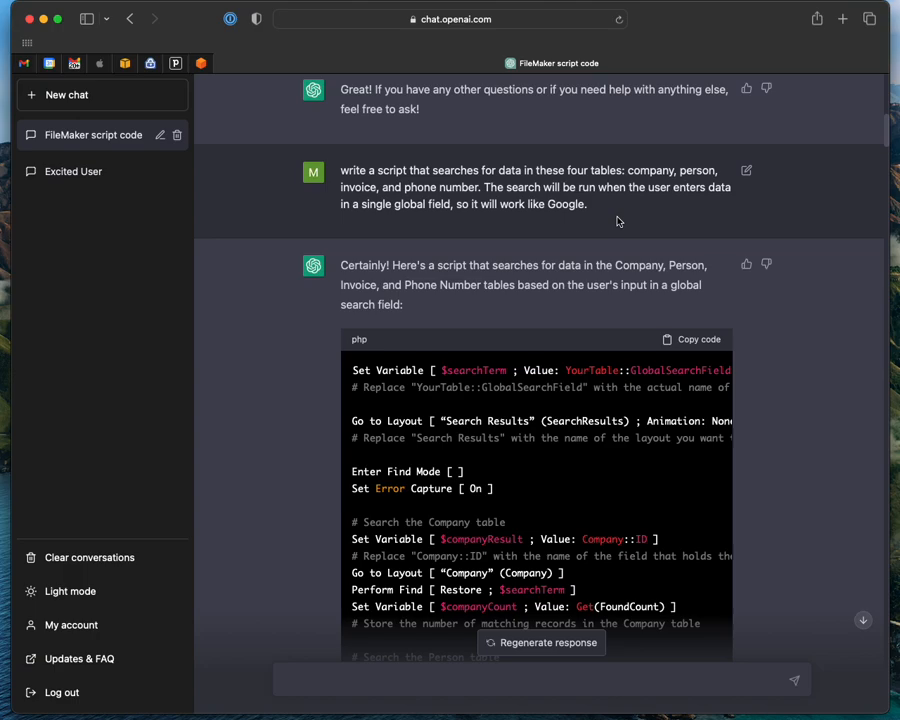
scroll("down", 3)
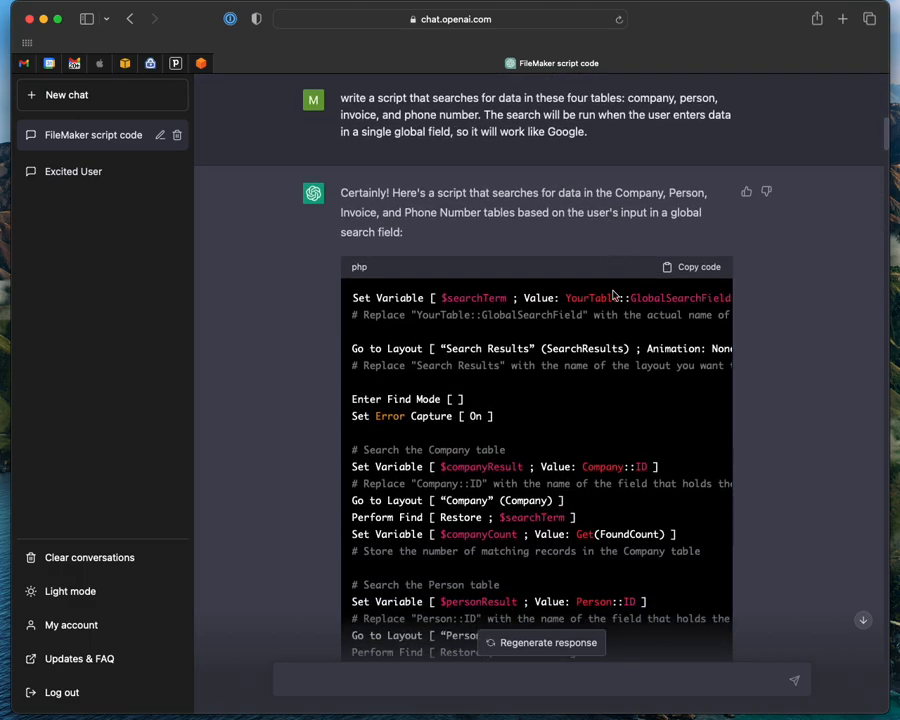
scroll("down", 3)
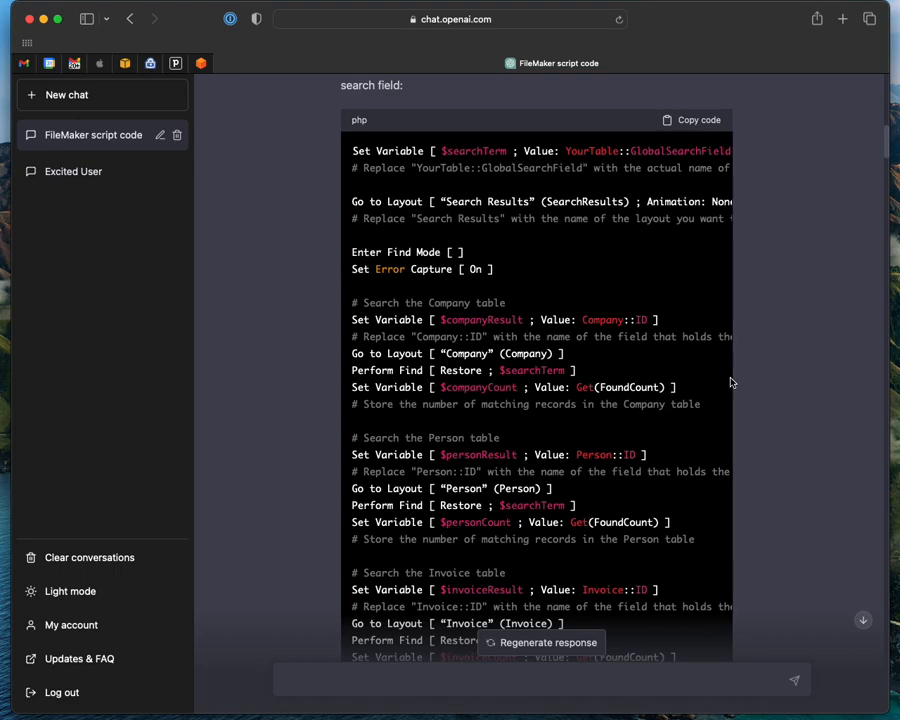
mouse_move(706, 398)
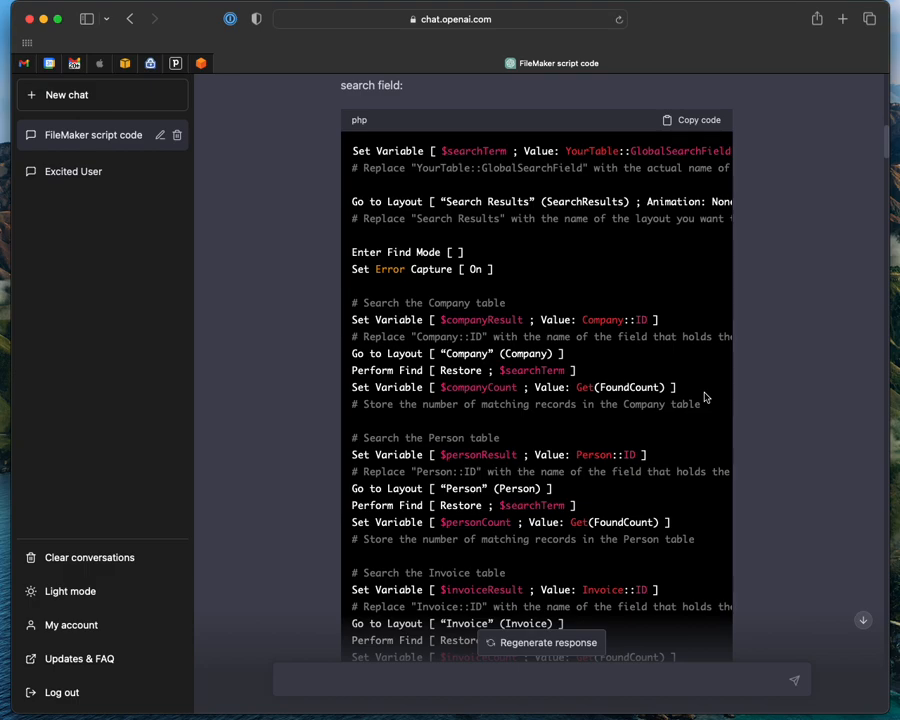
mouse_move(714, 390)
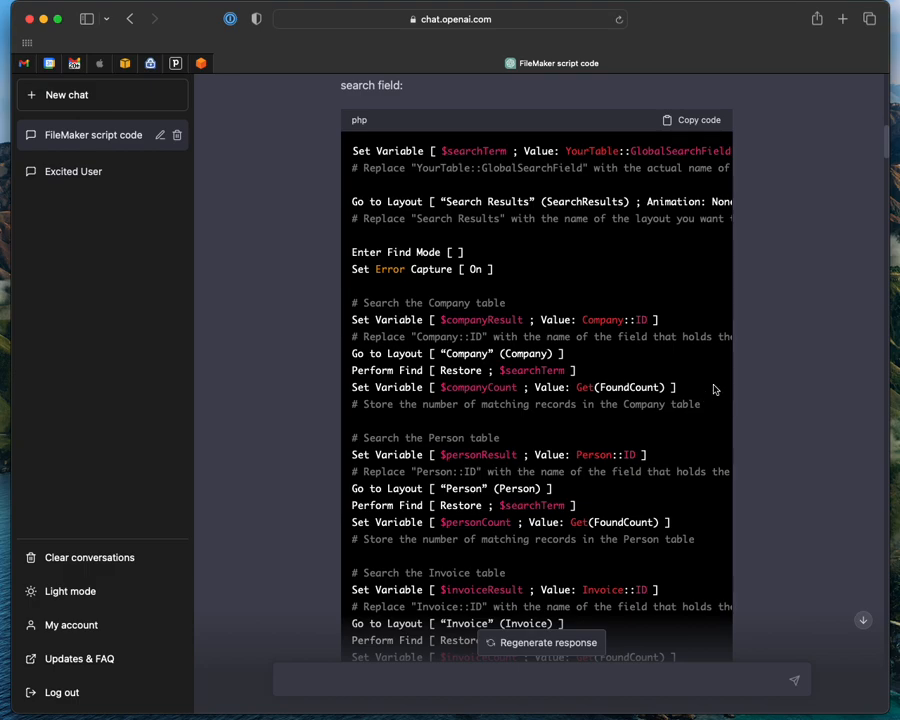
mouse_move(736, 390)
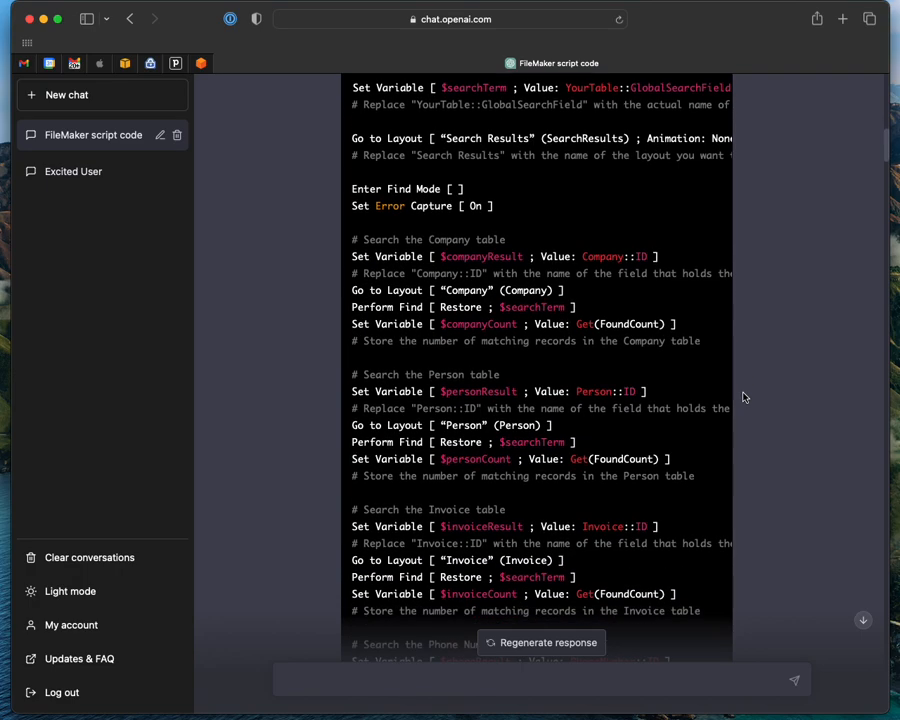
mouse_move(630, 404)
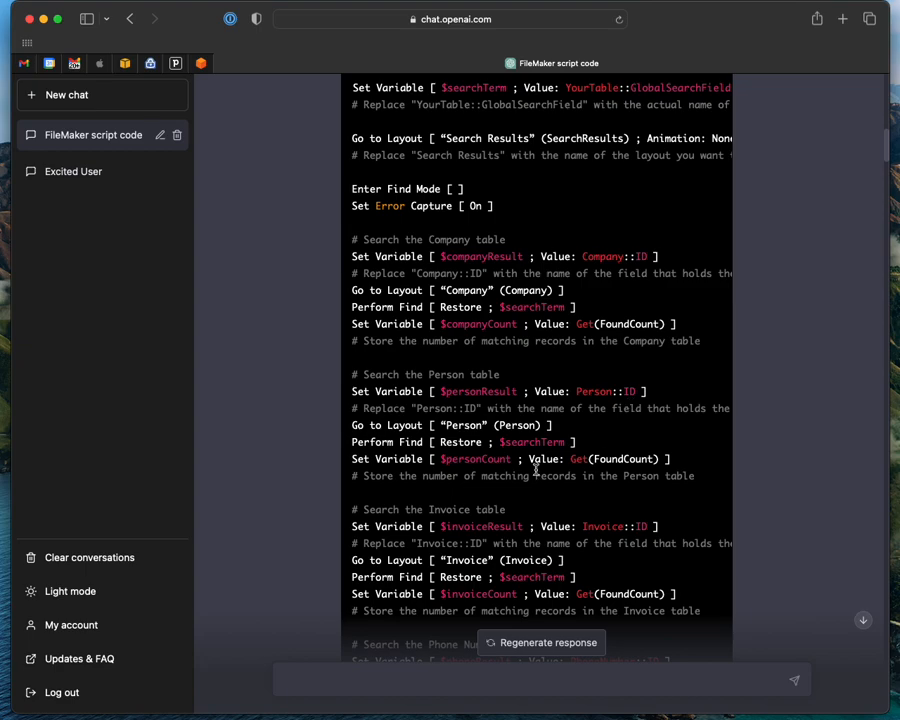
scroll("down", 3)
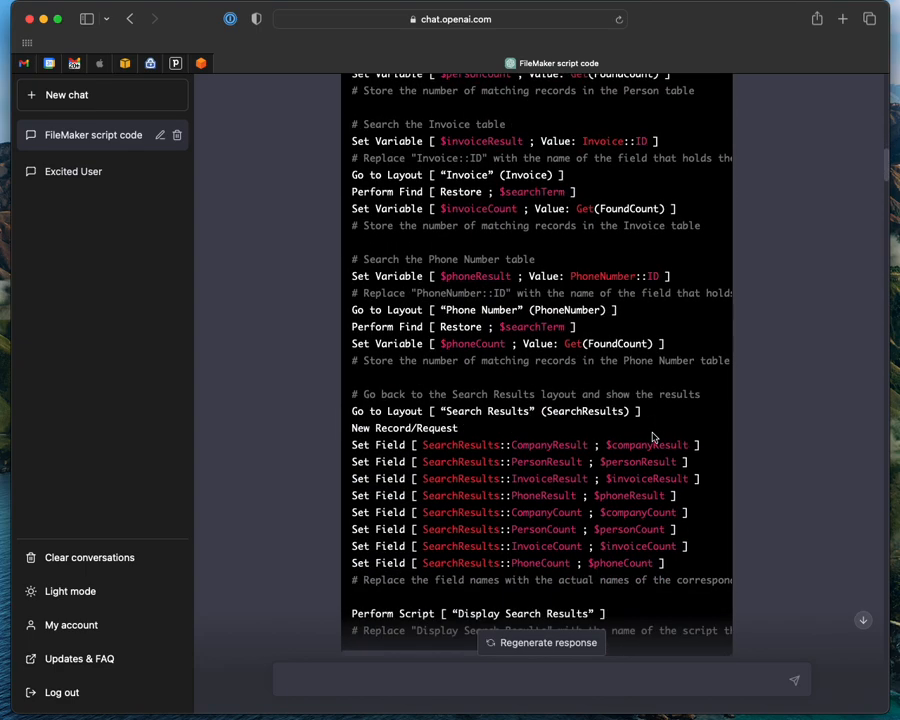
scroll("down", 3)
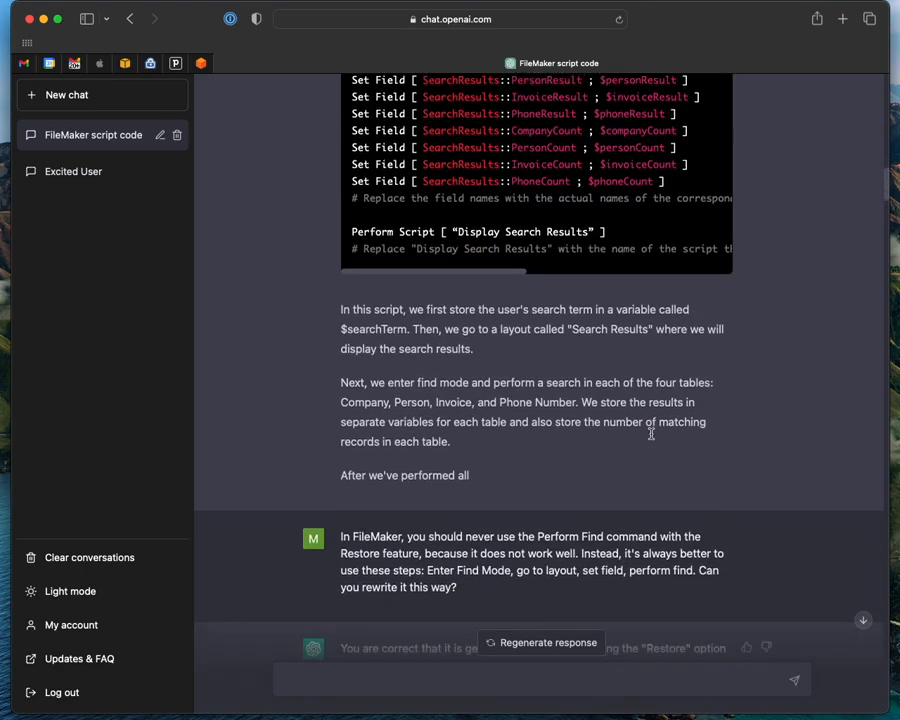
scroll("down", 3)
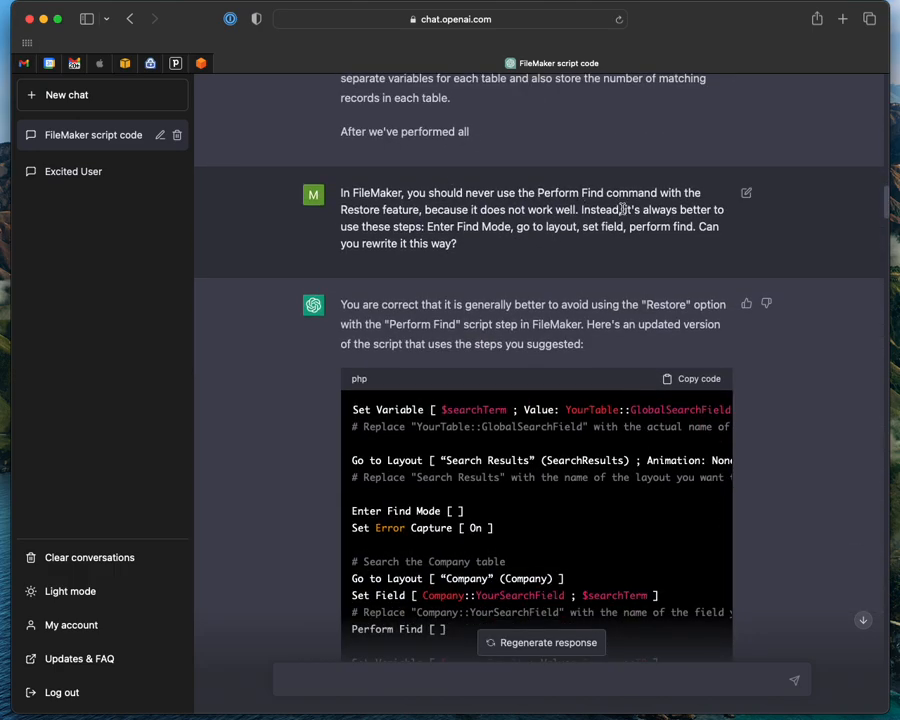
scroll("down", 3)
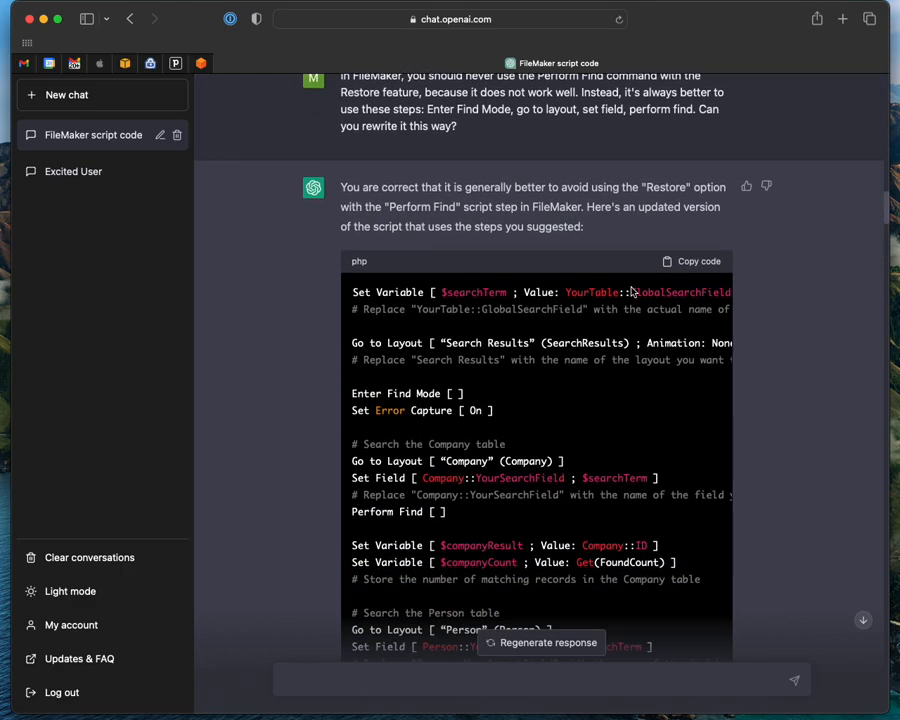
scroll("down", 3)
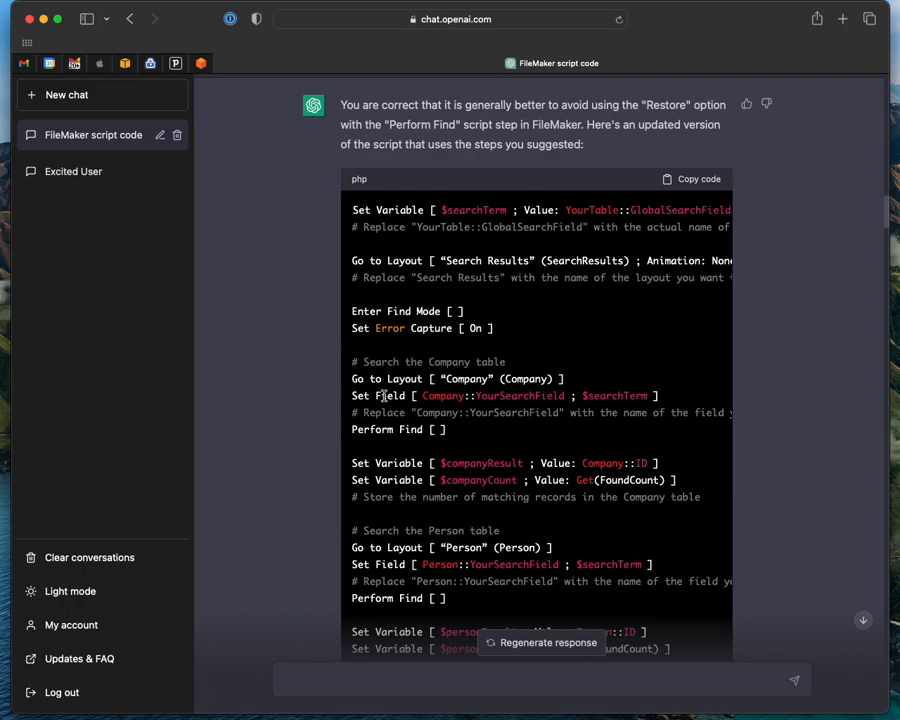
scroll("down", 3)
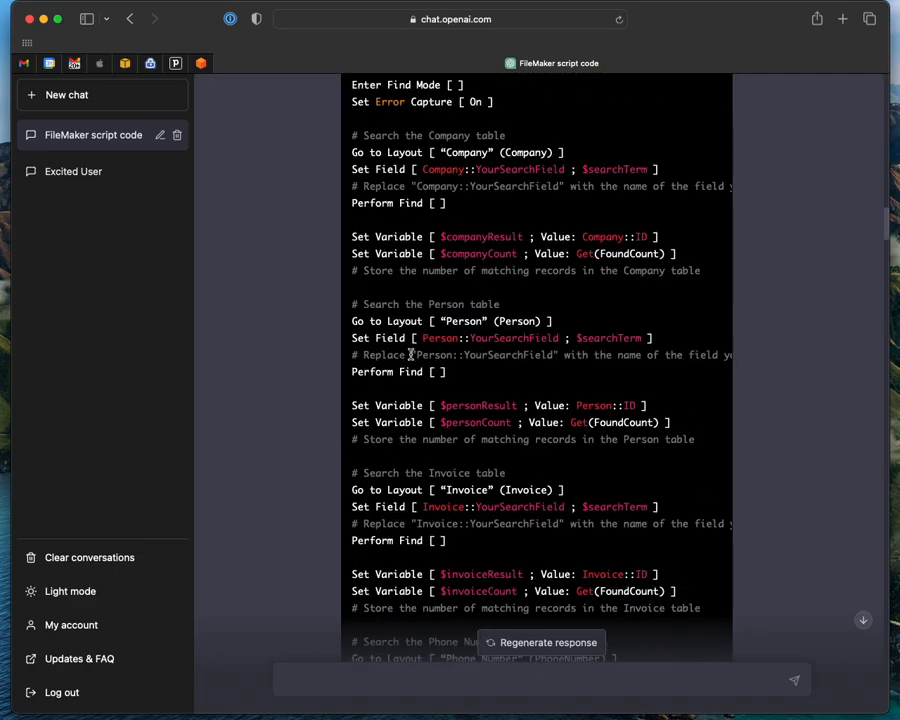
scroll("down", 3)
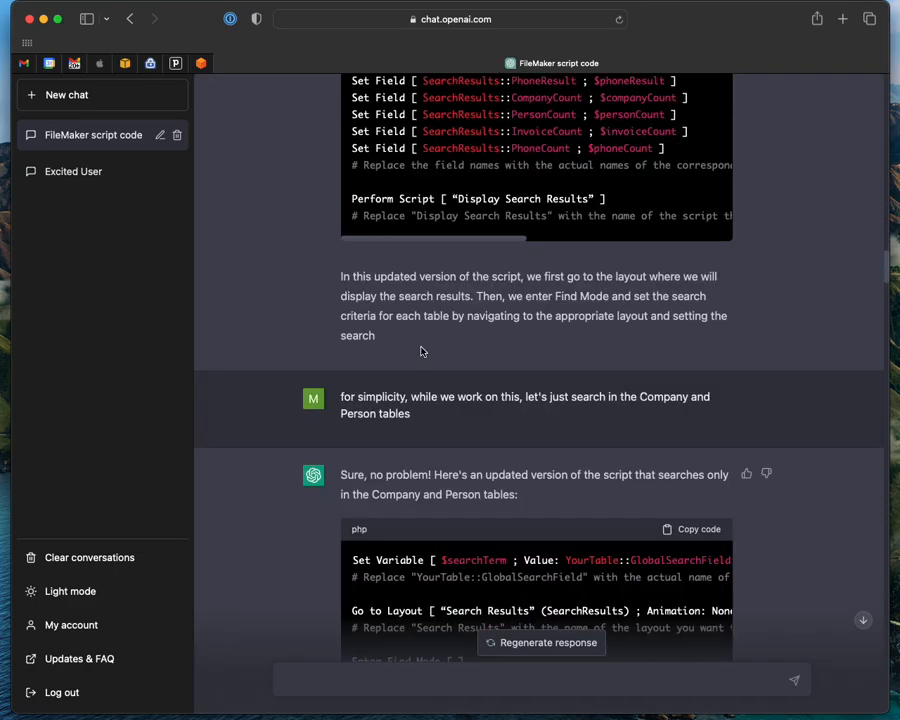
scroll("down", 3)
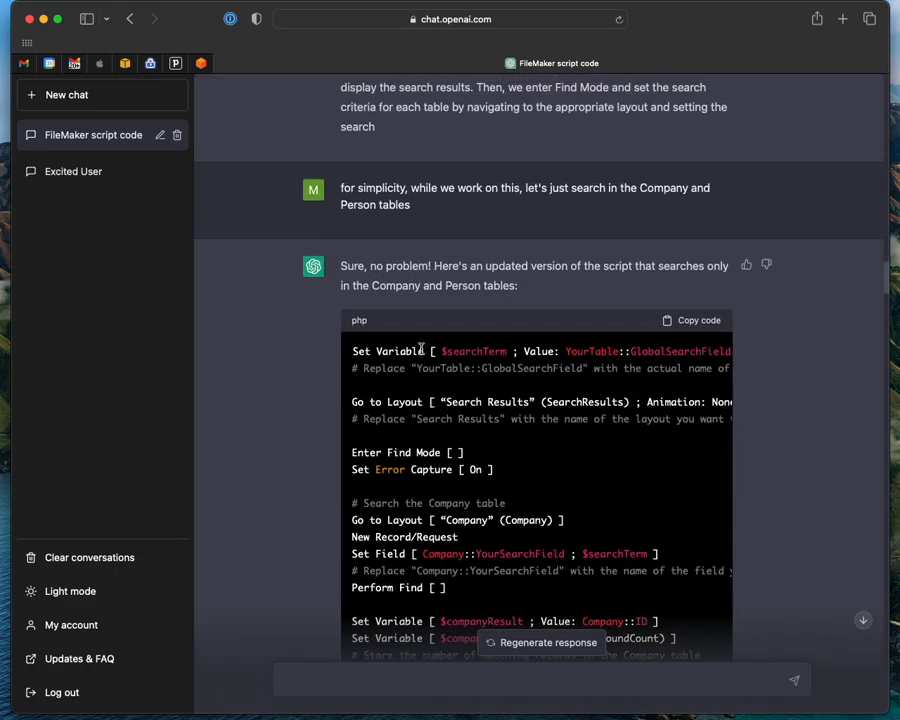
scroll("up", 3)
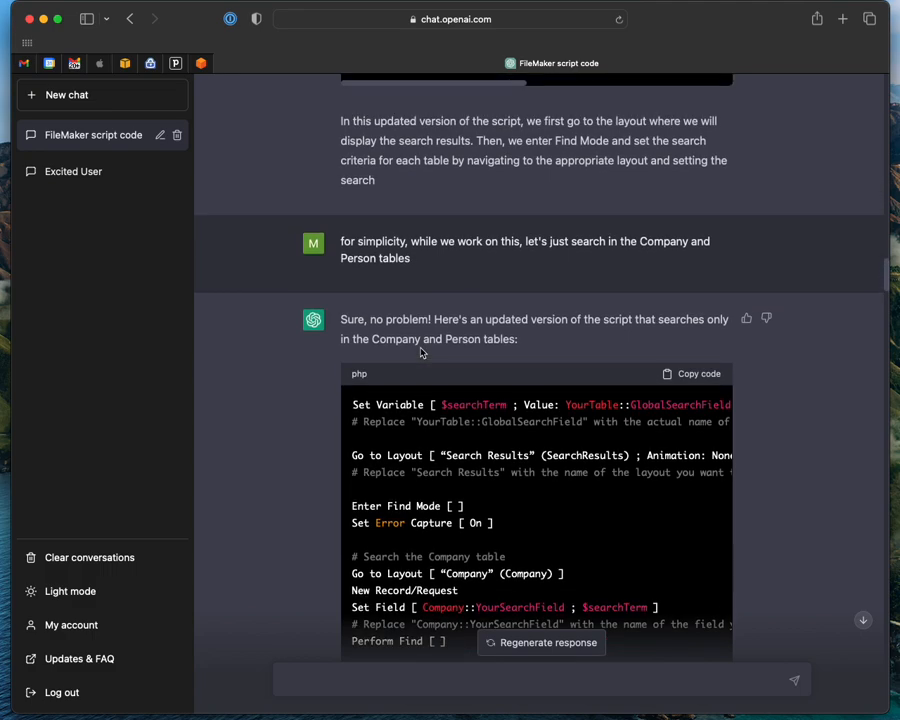
mouse_move(436, 268)
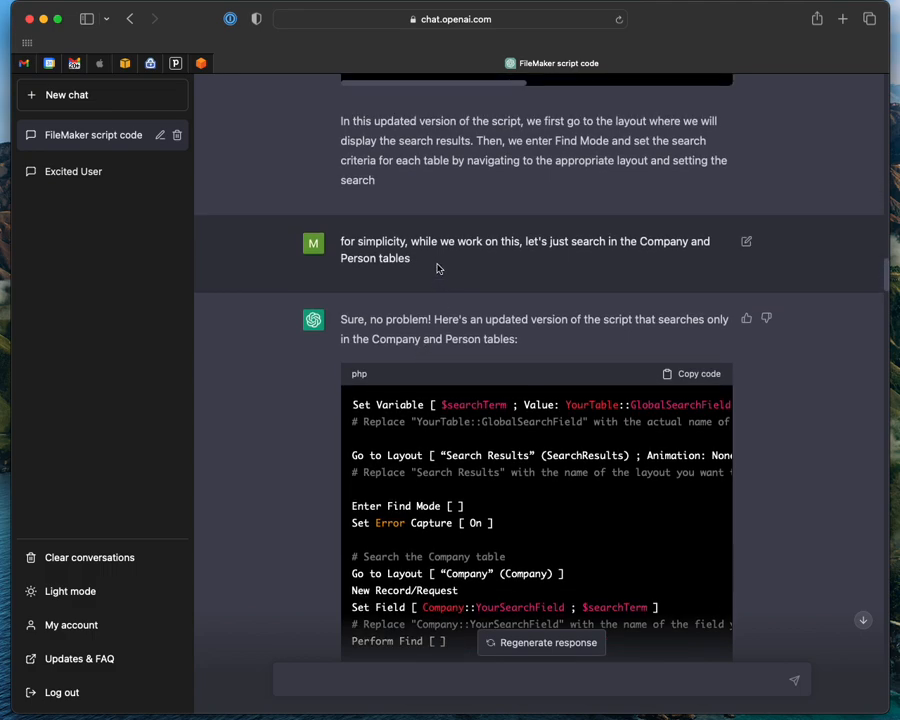
mouse_move(520, 268)
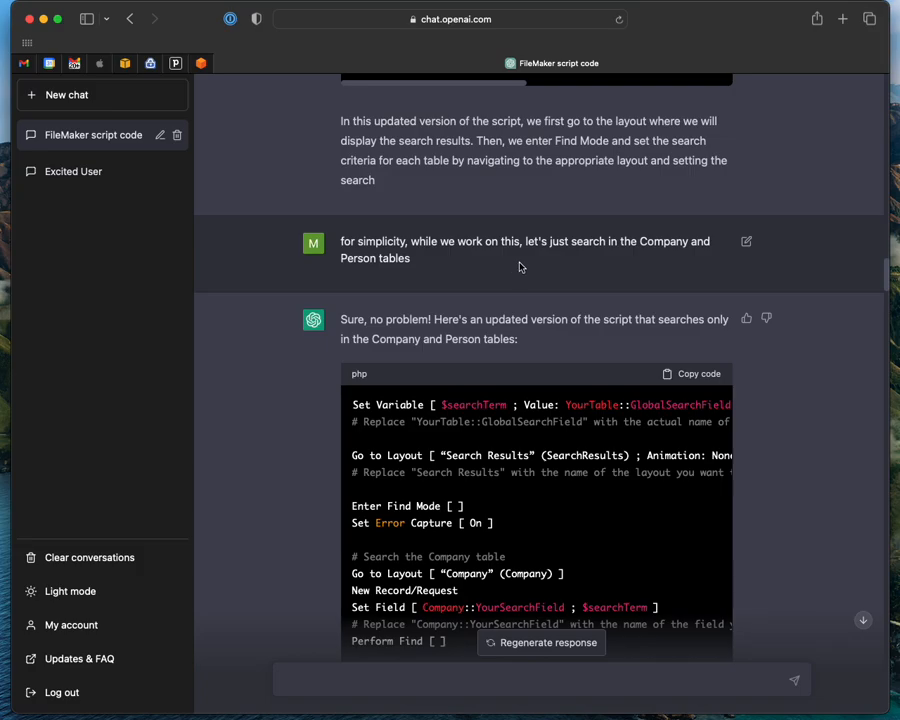
scroll("down", 3)
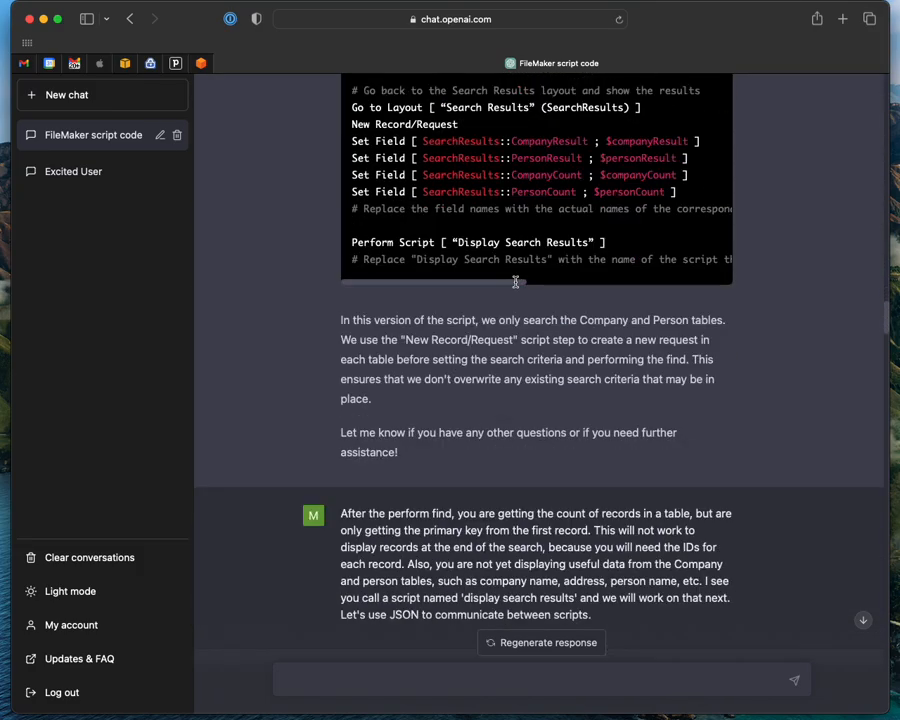
scroll("down", 3)
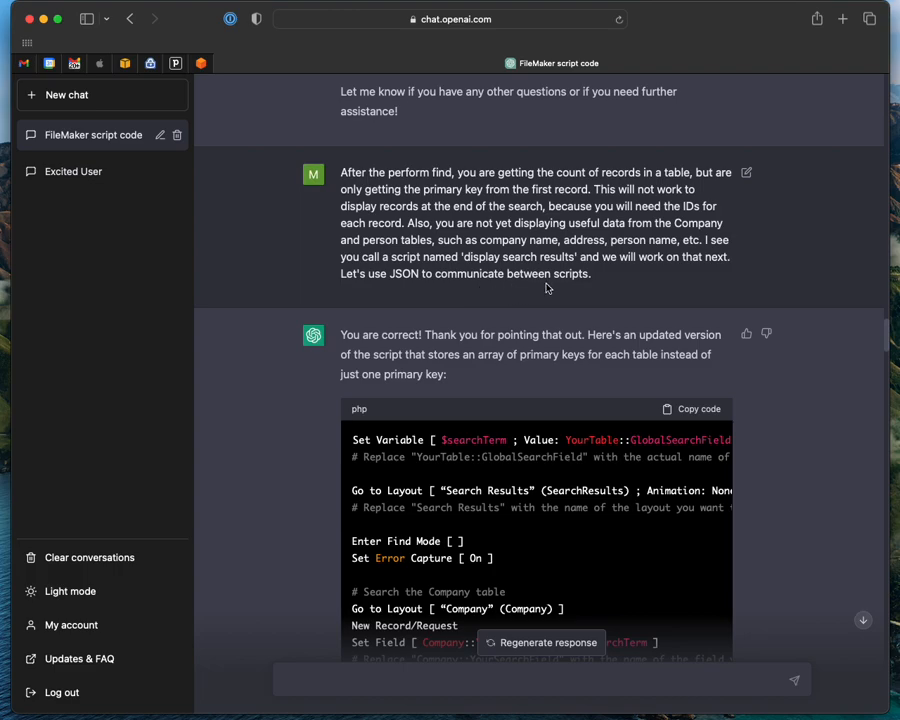
scroll("down", 3)
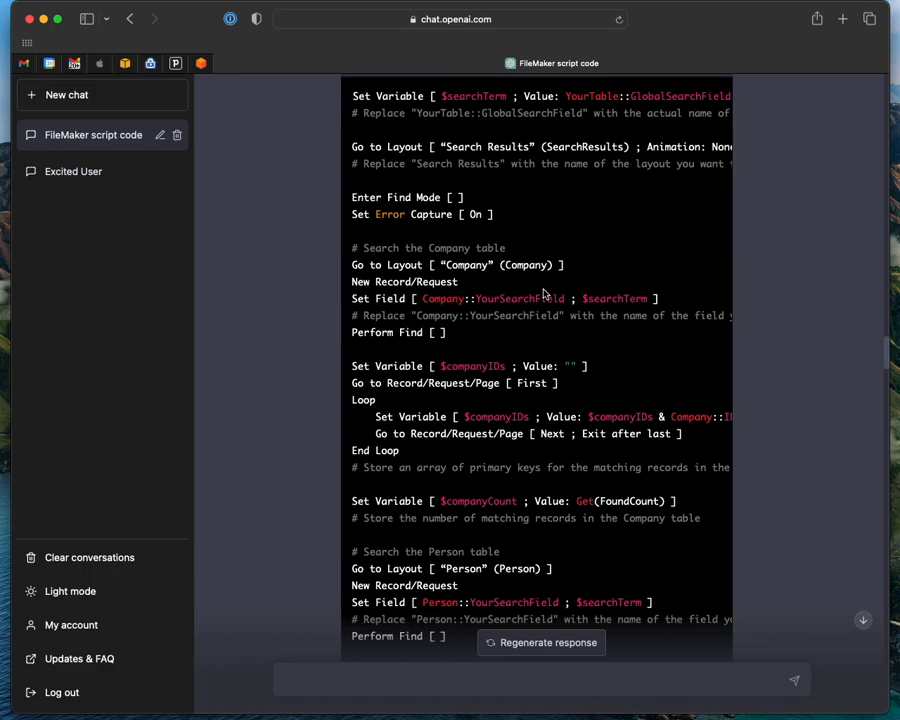
mouse_move(568, 272)
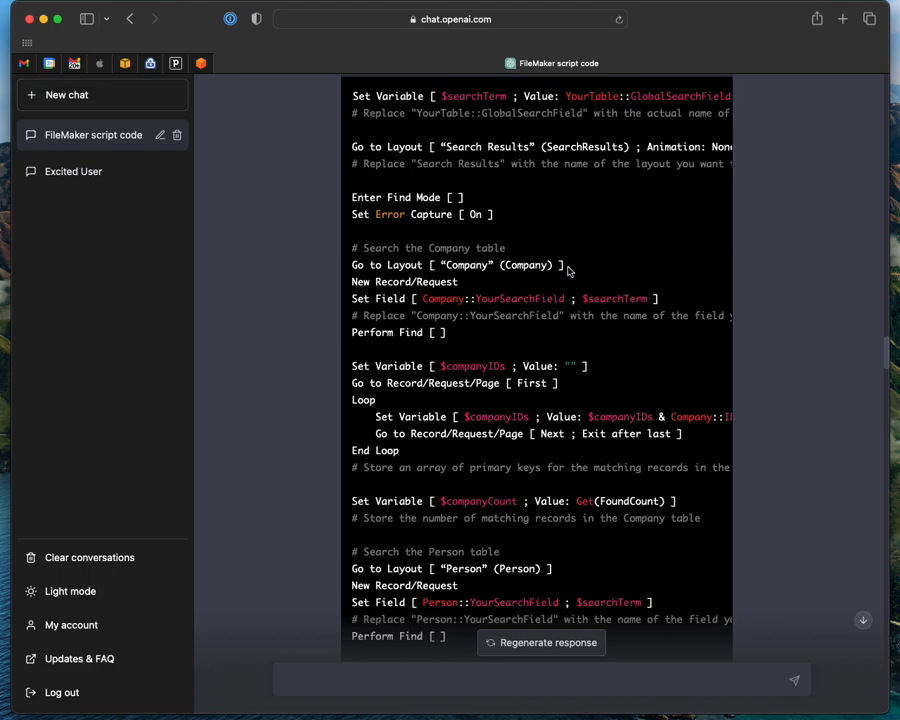
mouse_move(502, 278)
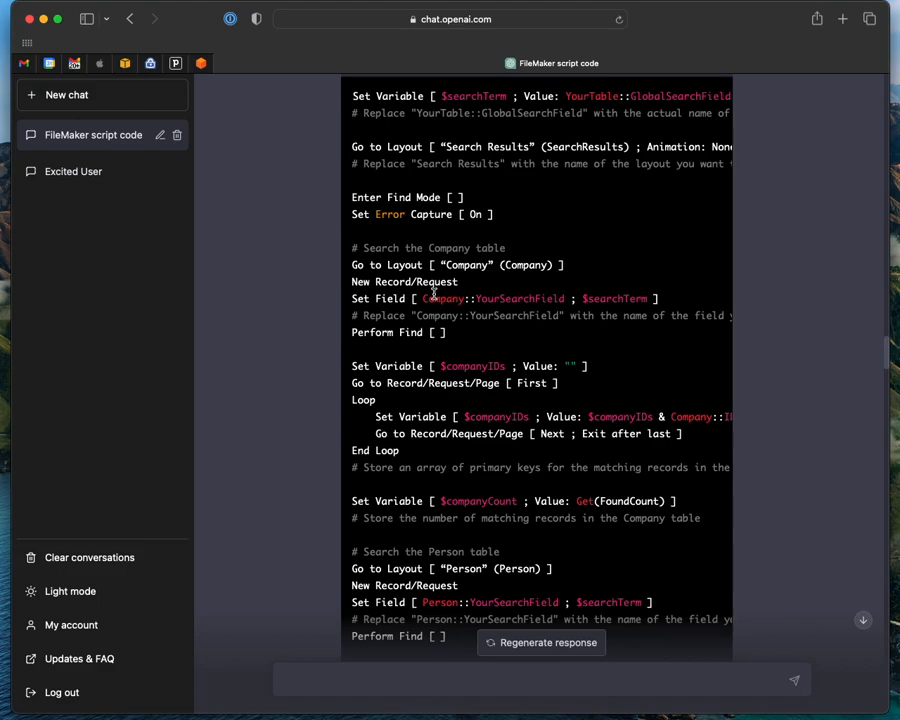
mouse_move(434, 348)
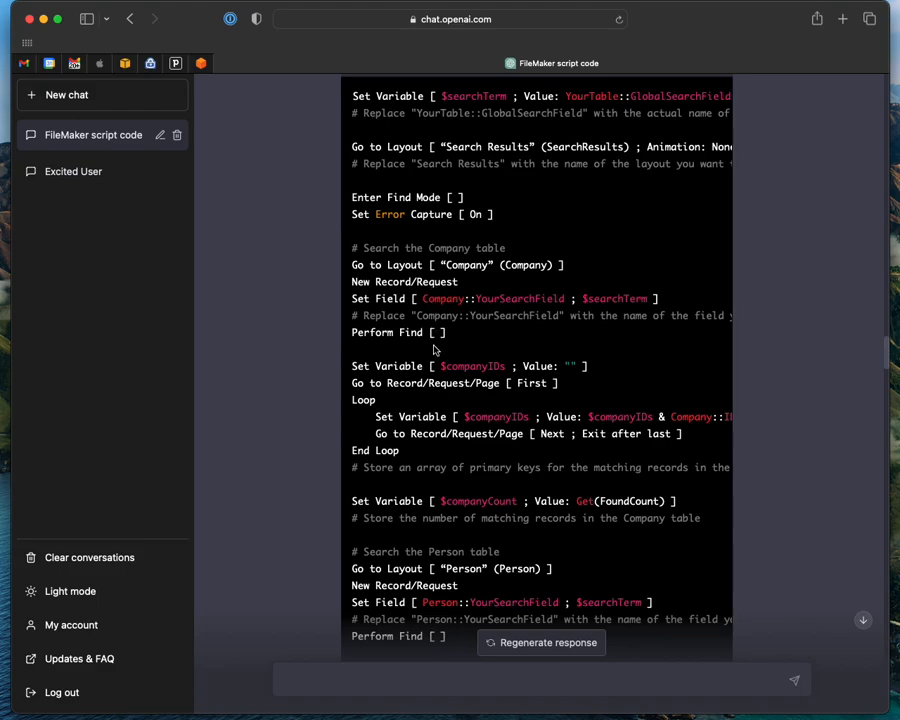
mouse_move(408, 408)
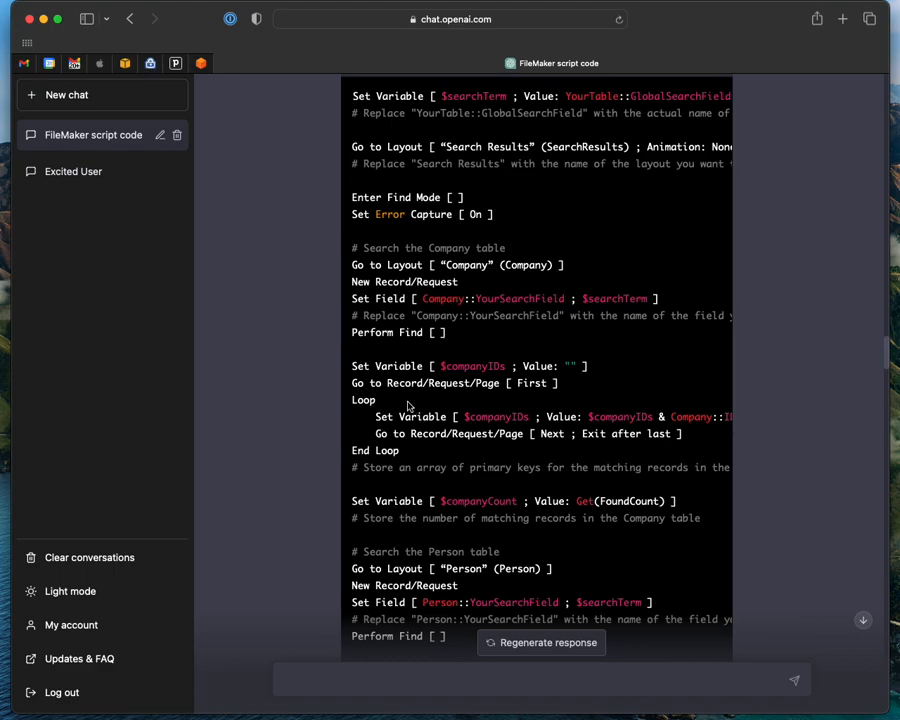
mouse_move(510, 414)
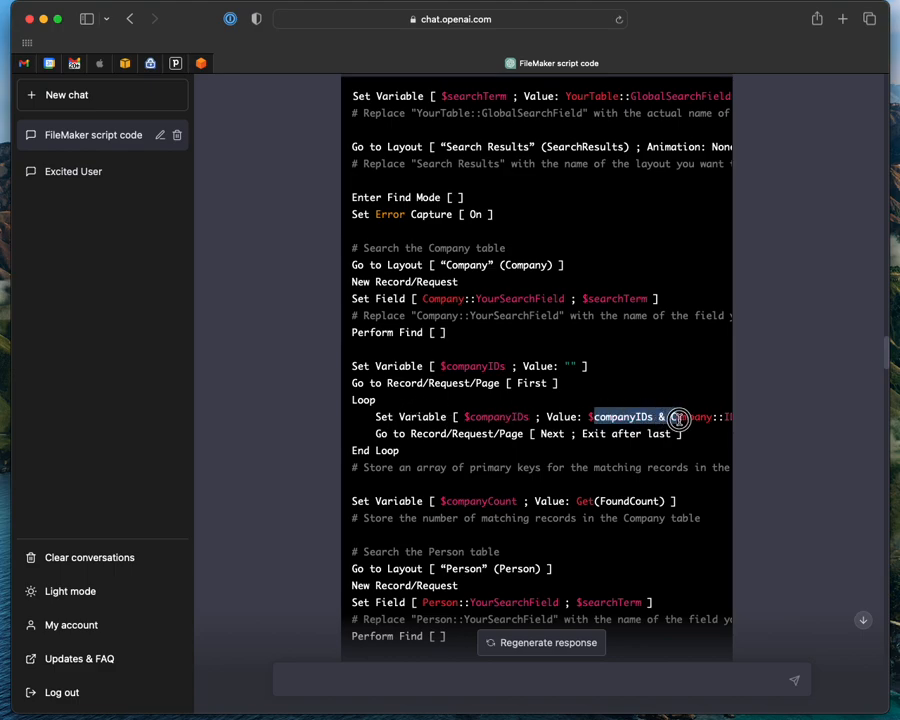
scroll("right", 3)
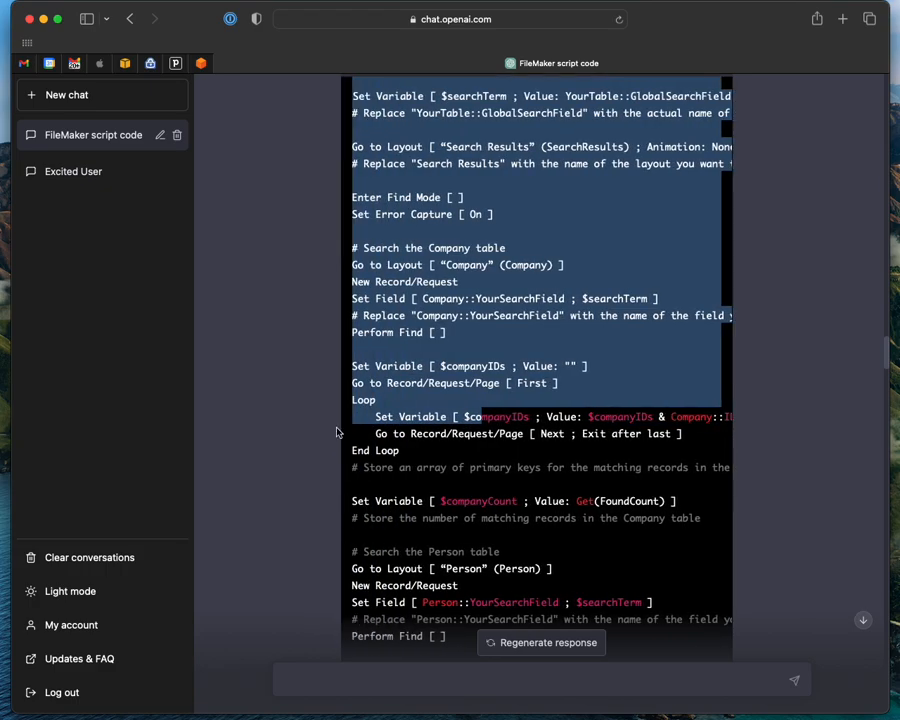
scroll("down", 3)
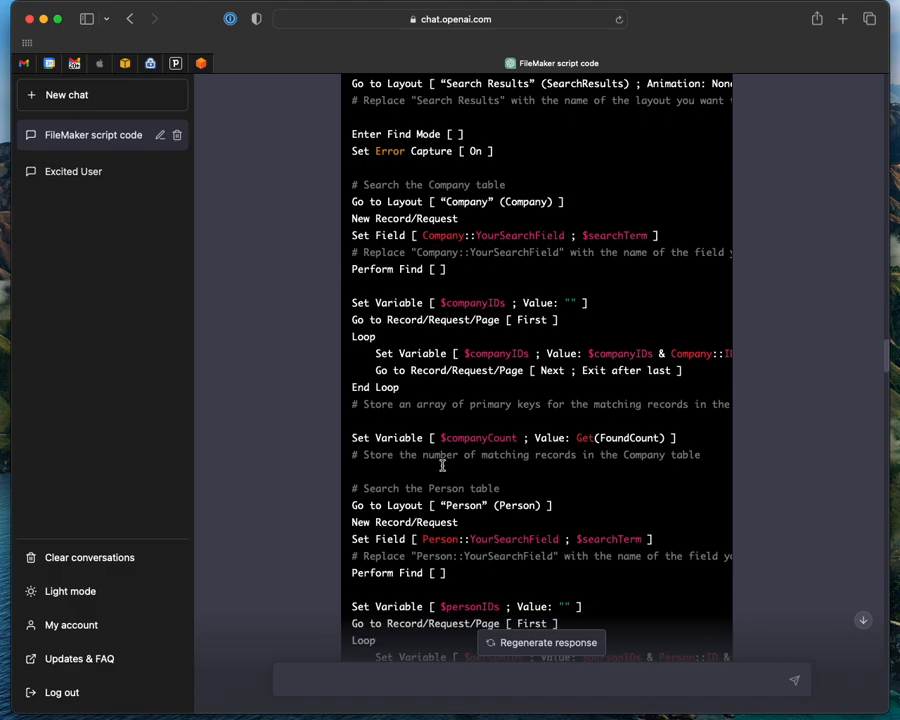
scroll("down", 3)
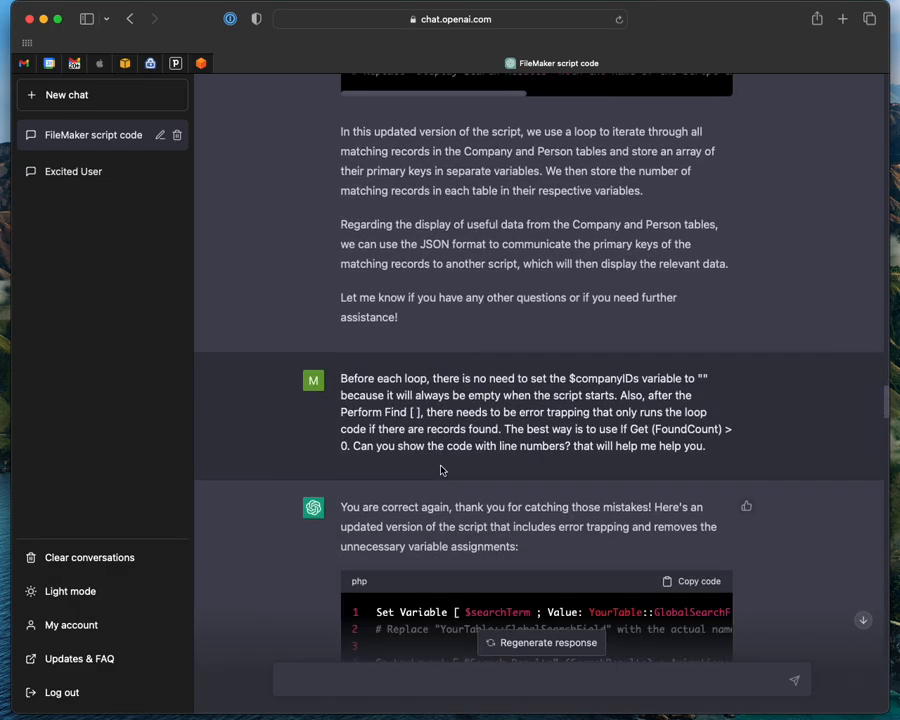
scroll("down", 3)
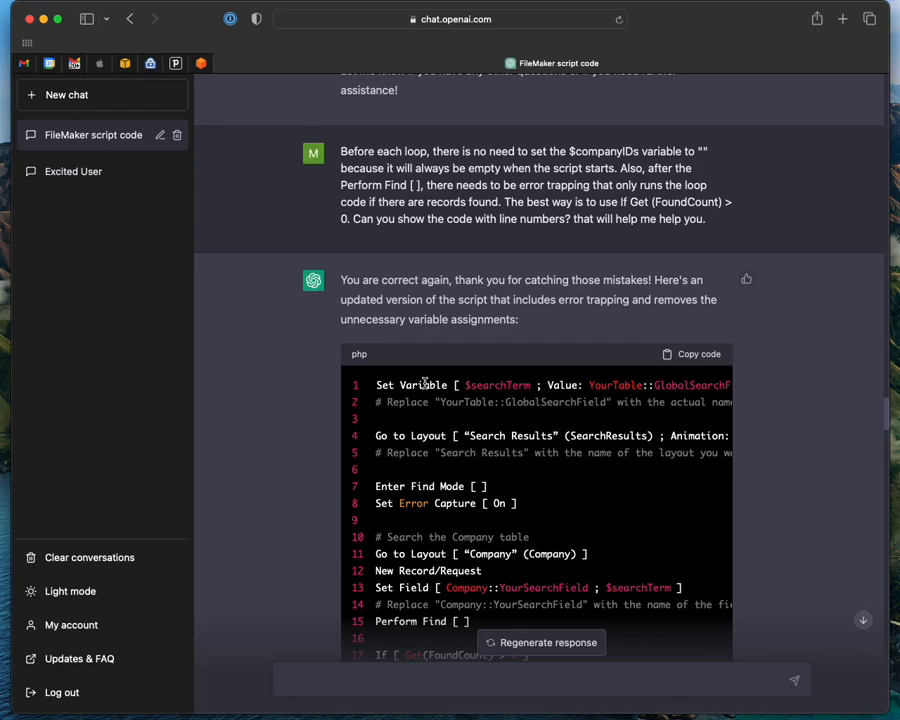
scroll("down", 3)
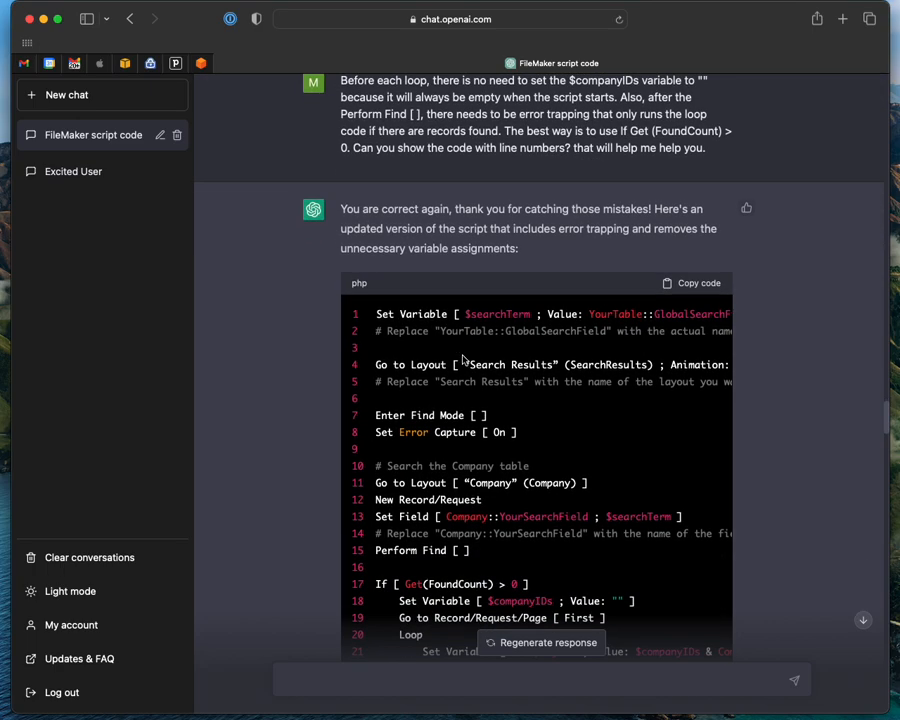
scroll("down", 3)
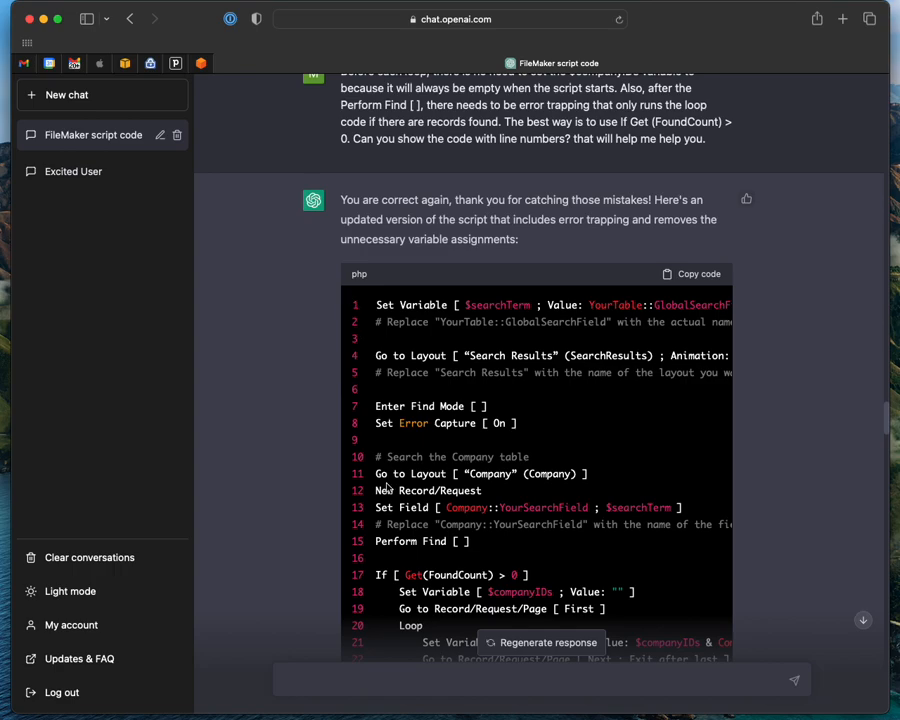
mouse_move(488, 436)
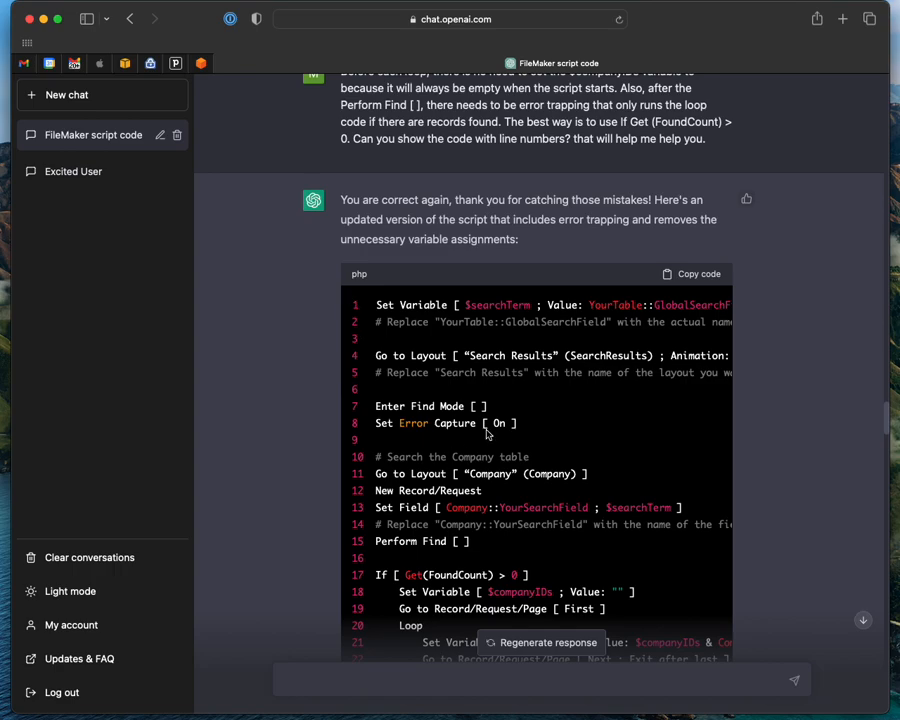
scroll("down", 3)
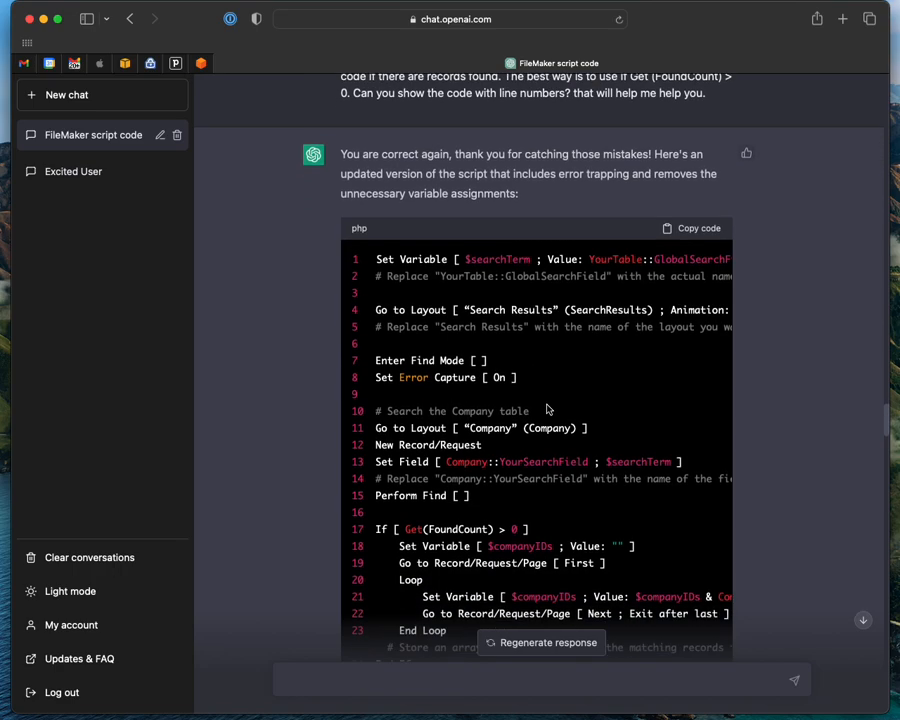
scroll("down", 3)
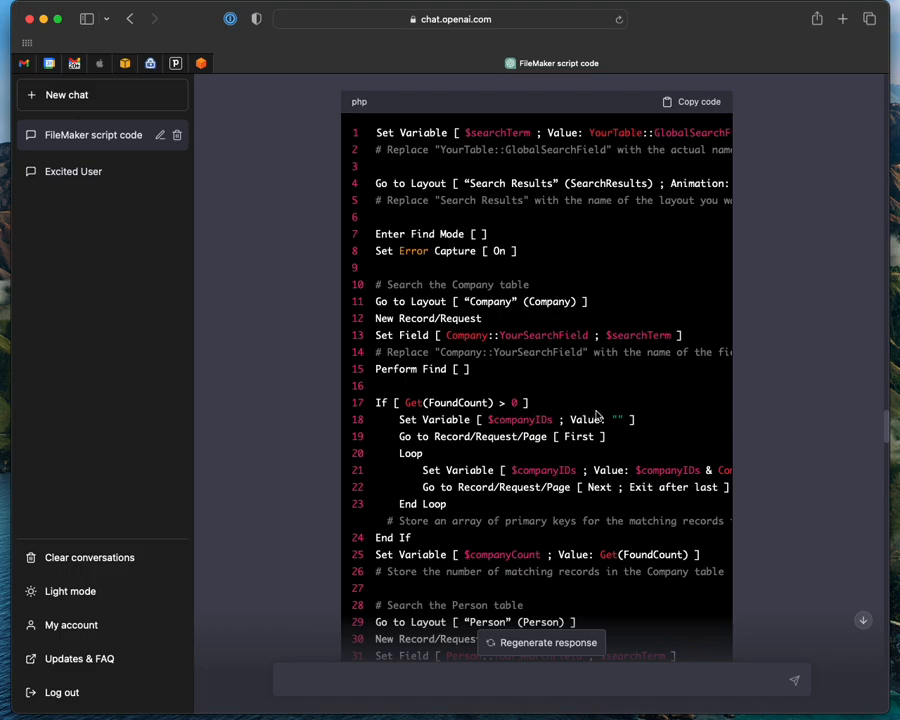
scroll("down", 3)
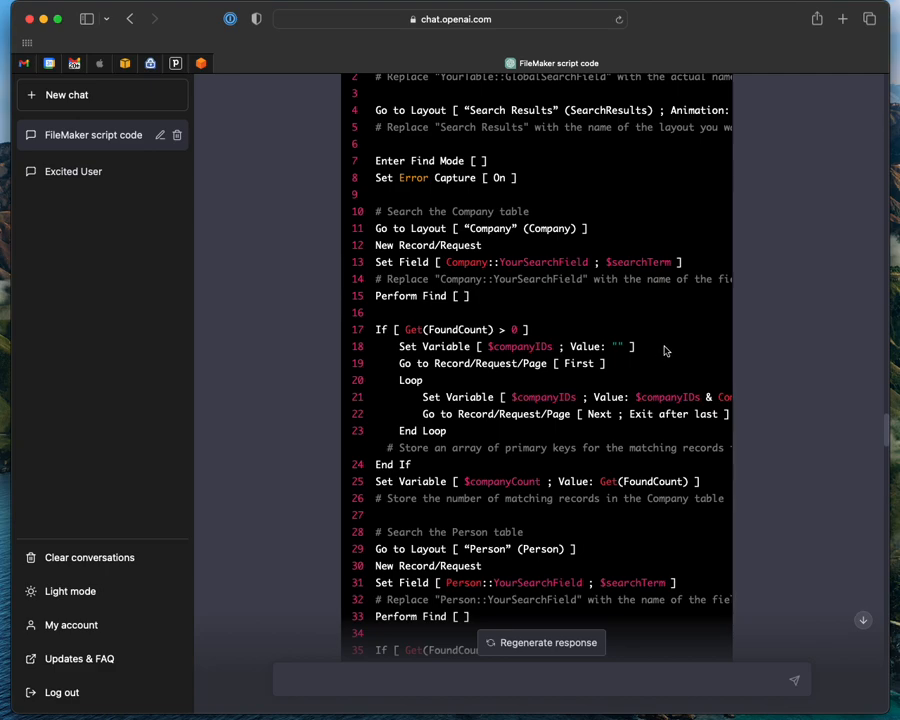
mouse_move(624, 414)
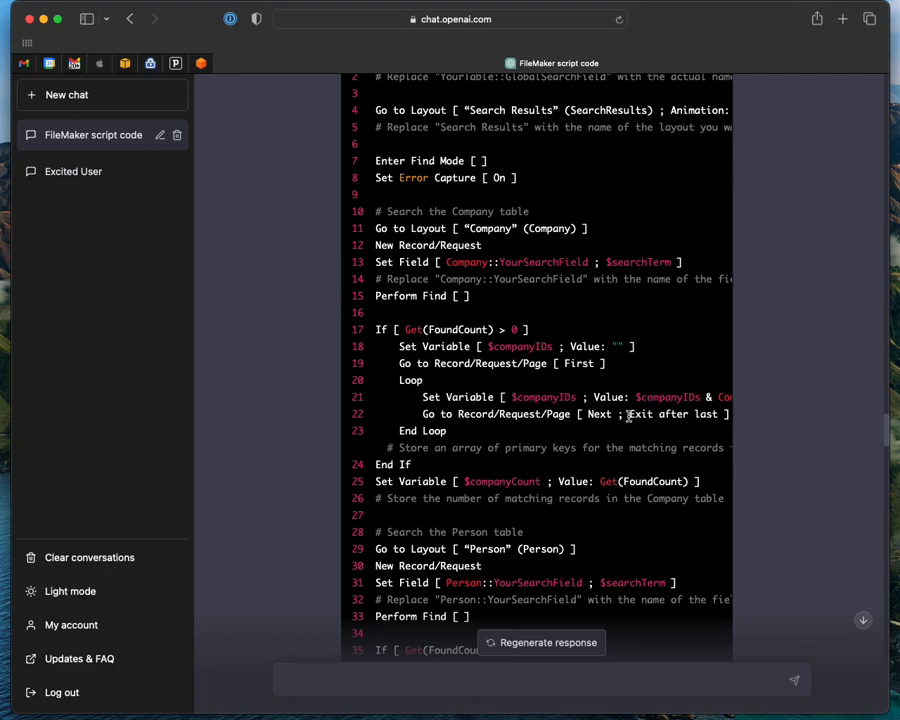
double_click(660, 396)
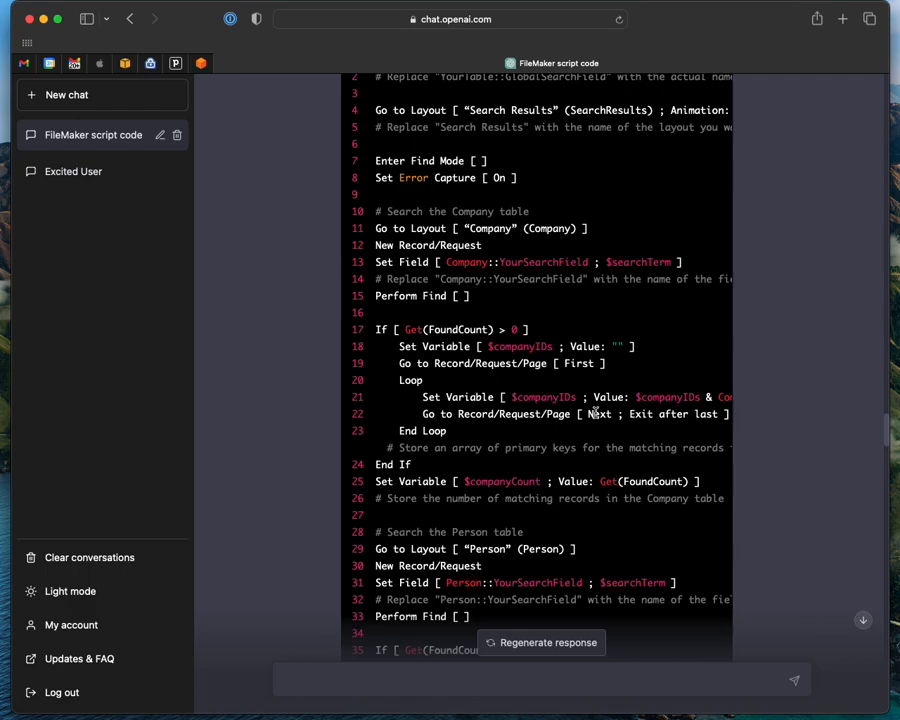
scroll("down", 3)
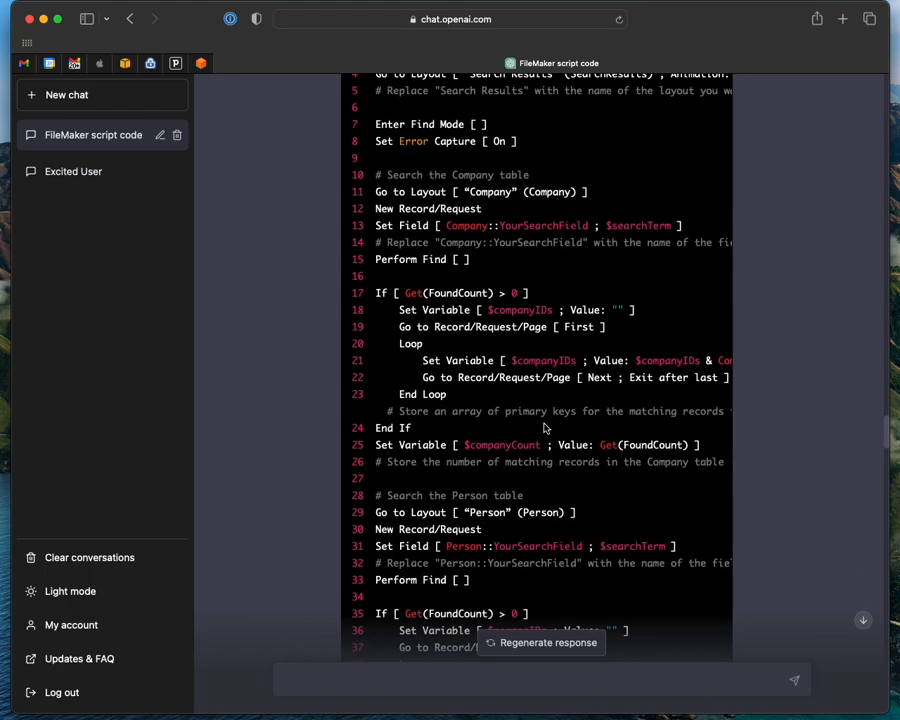
scroll("down", 3)
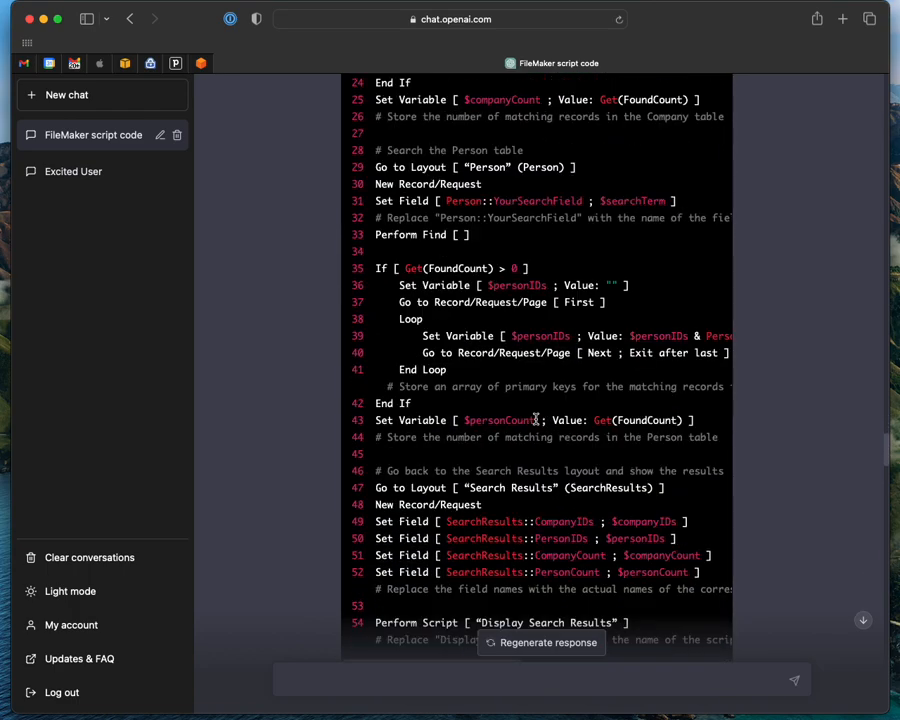
scroll("down", 3)
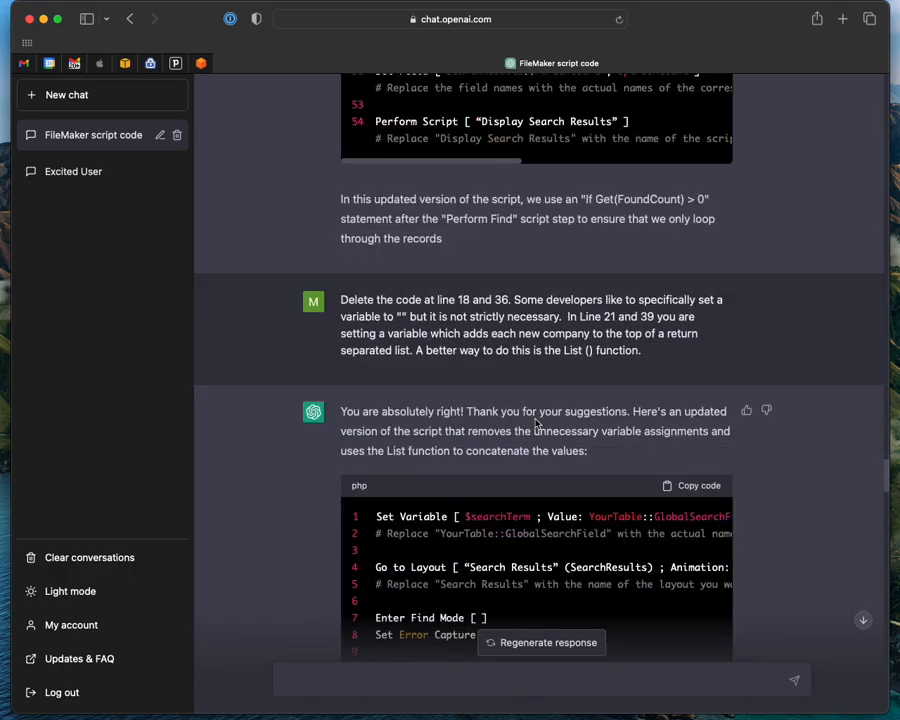
scroll("down", 3)
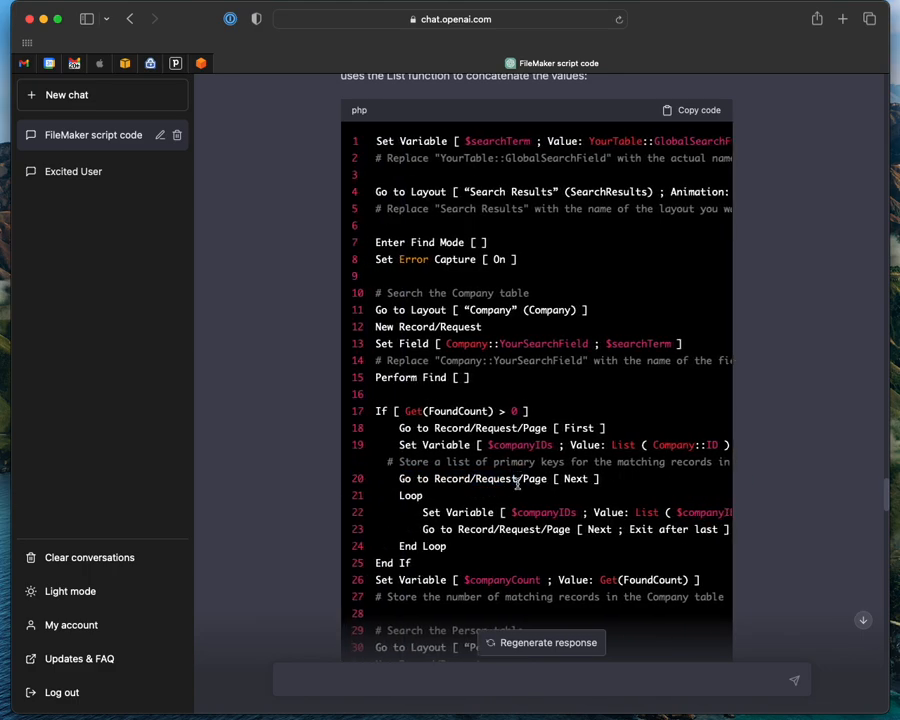
mouse_move(556, 504)
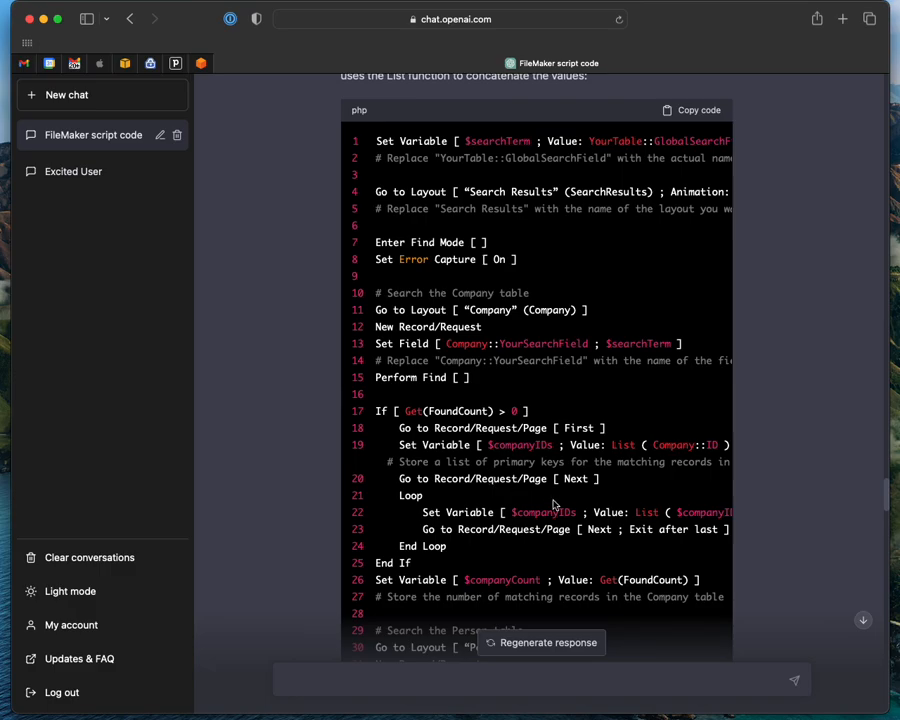
scroll("down", 3)
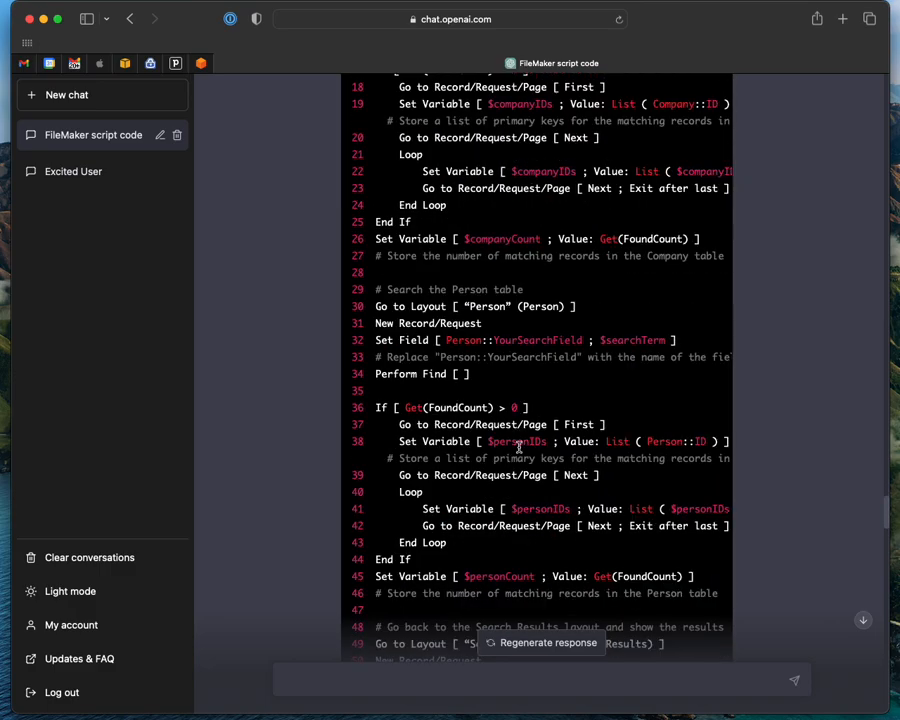
scroll("up", 3)
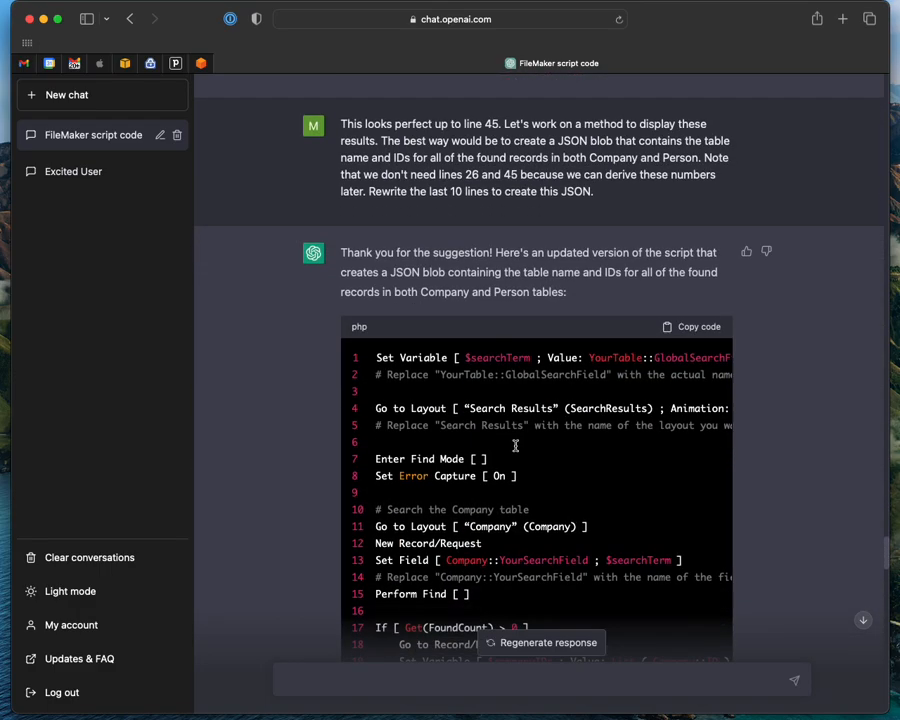
scroll("down", 3)
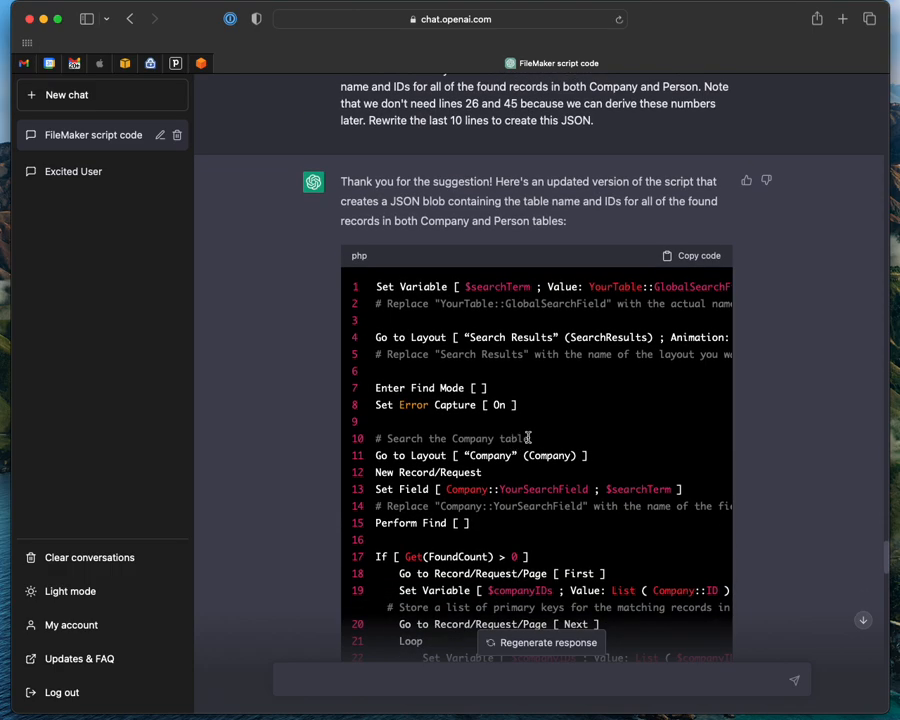
mouse_move(504, 424)
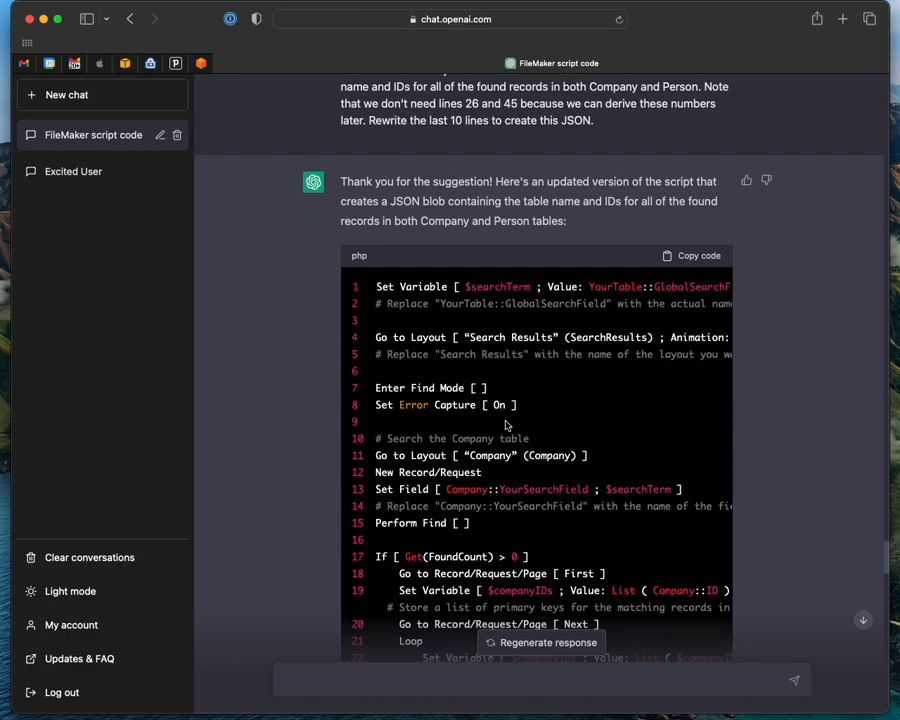
scroll("down", 3)
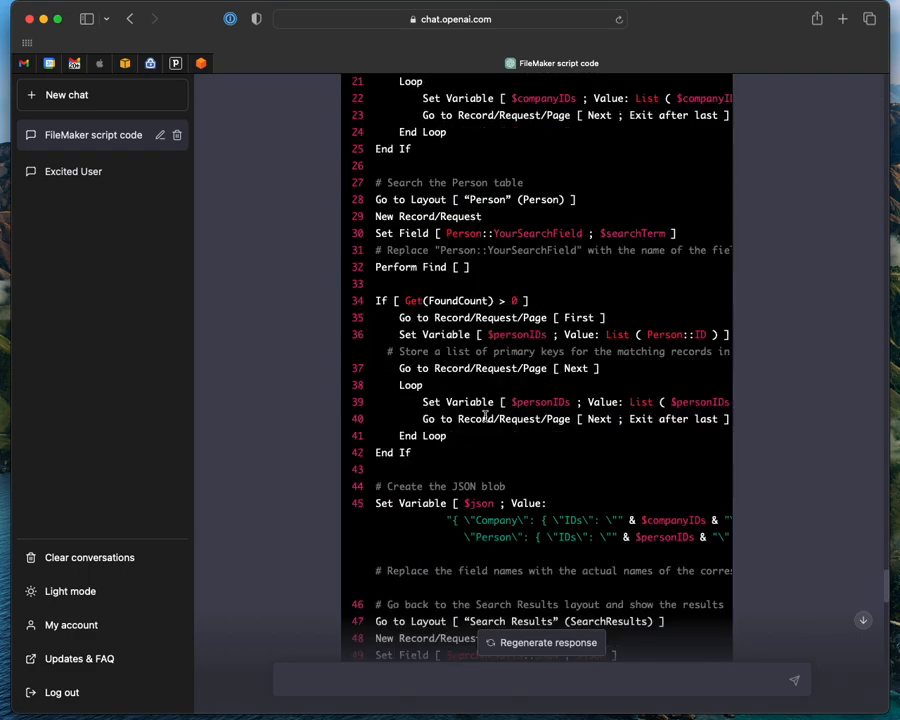
scroll("down", 3)
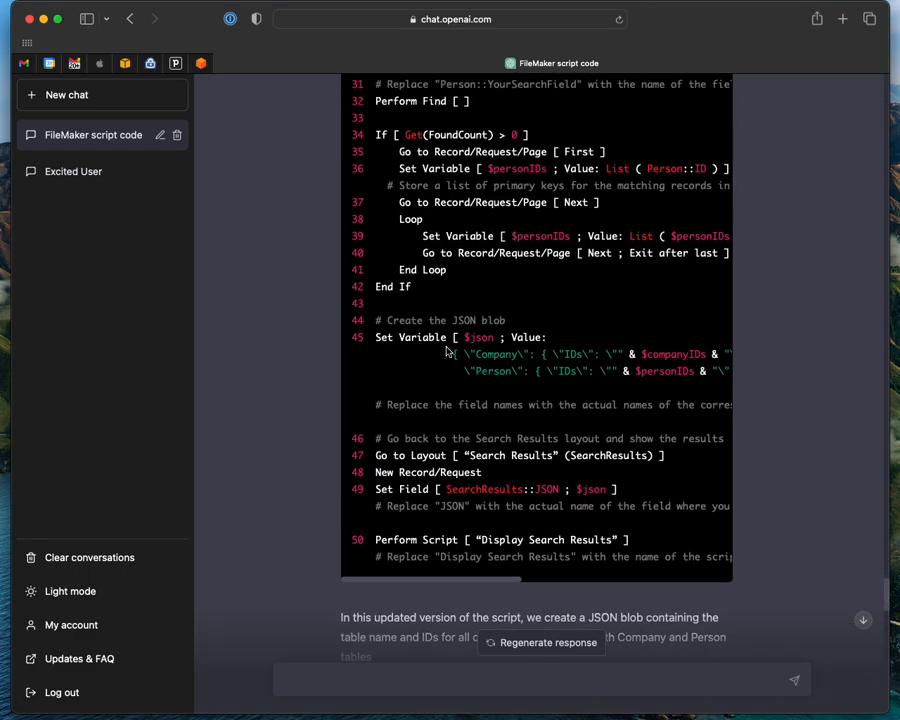
mouse_move(696, 392)
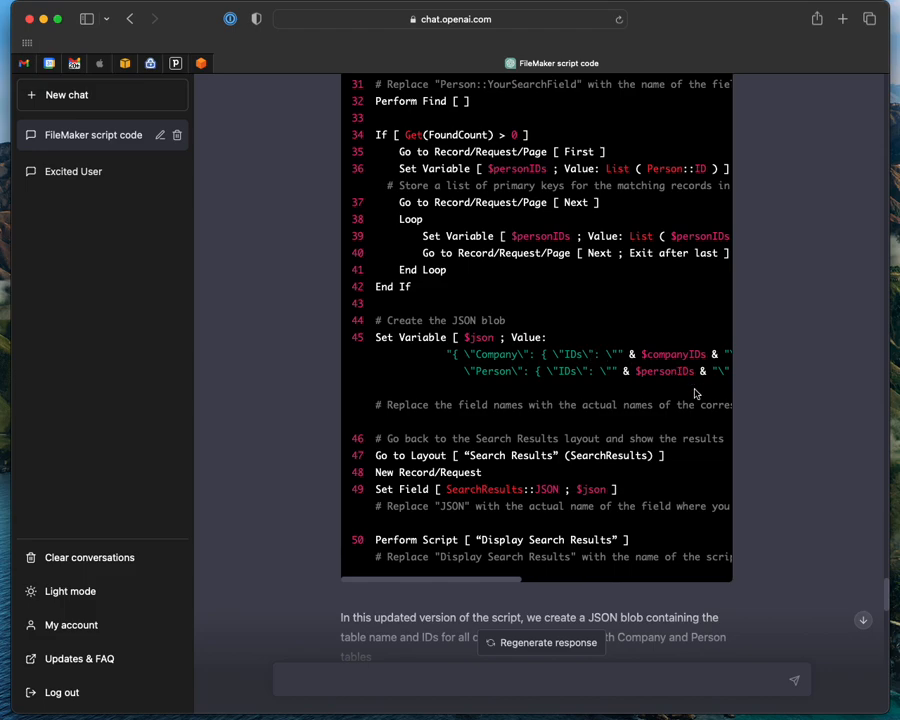
mouse_move(604, 392)
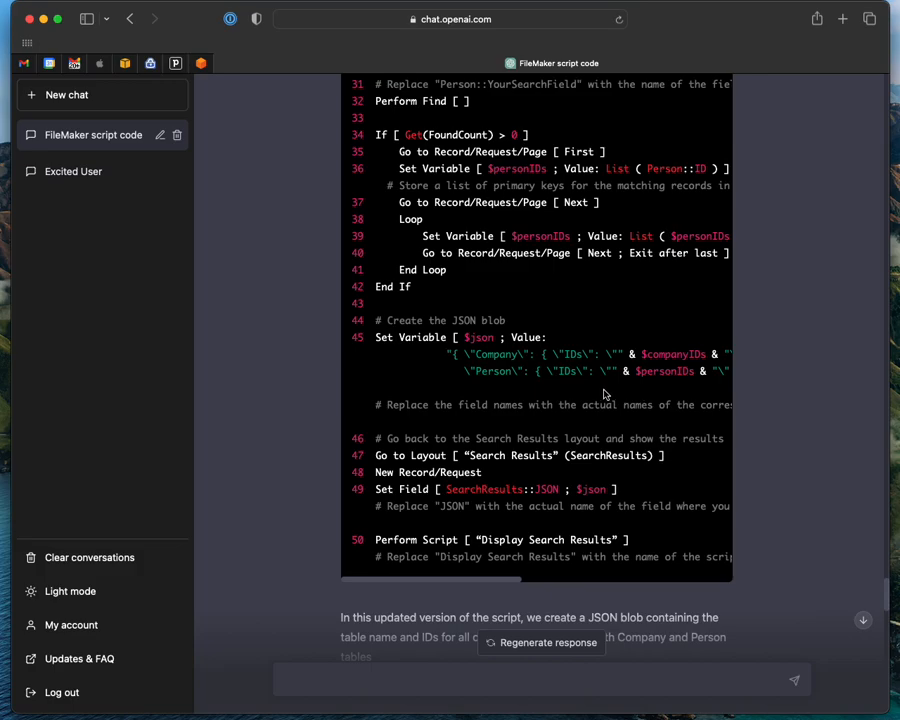
scroll("down", 3)
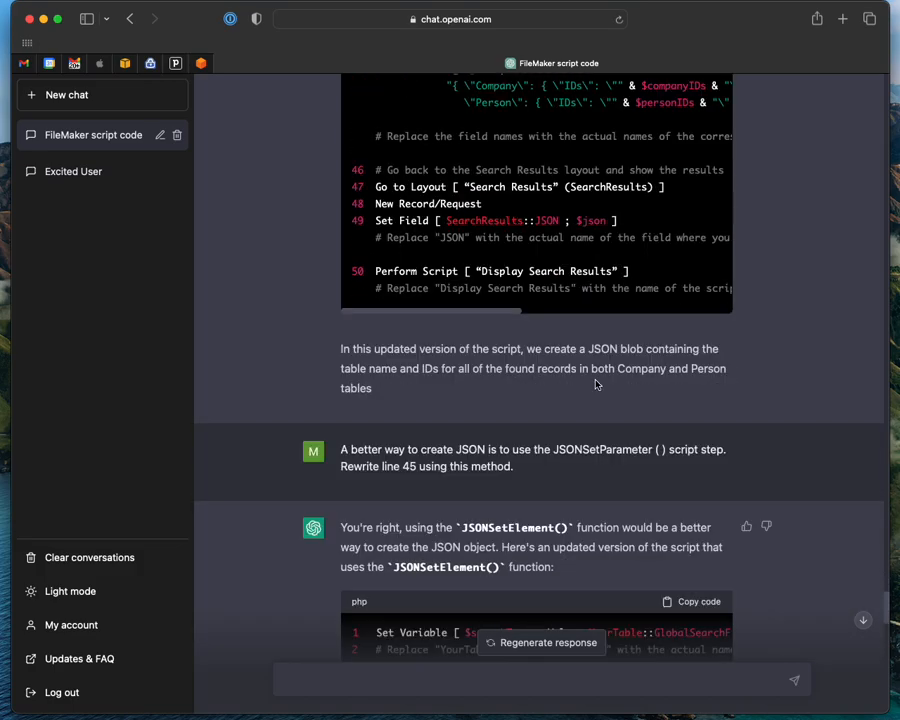
scroll("up", 3)
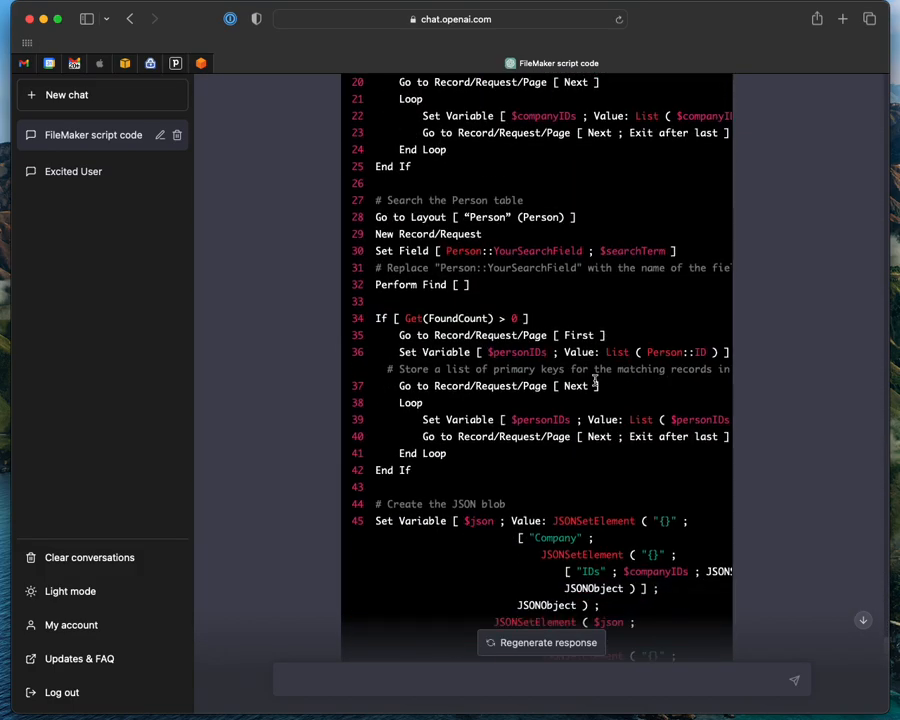
scroll("down", 3)
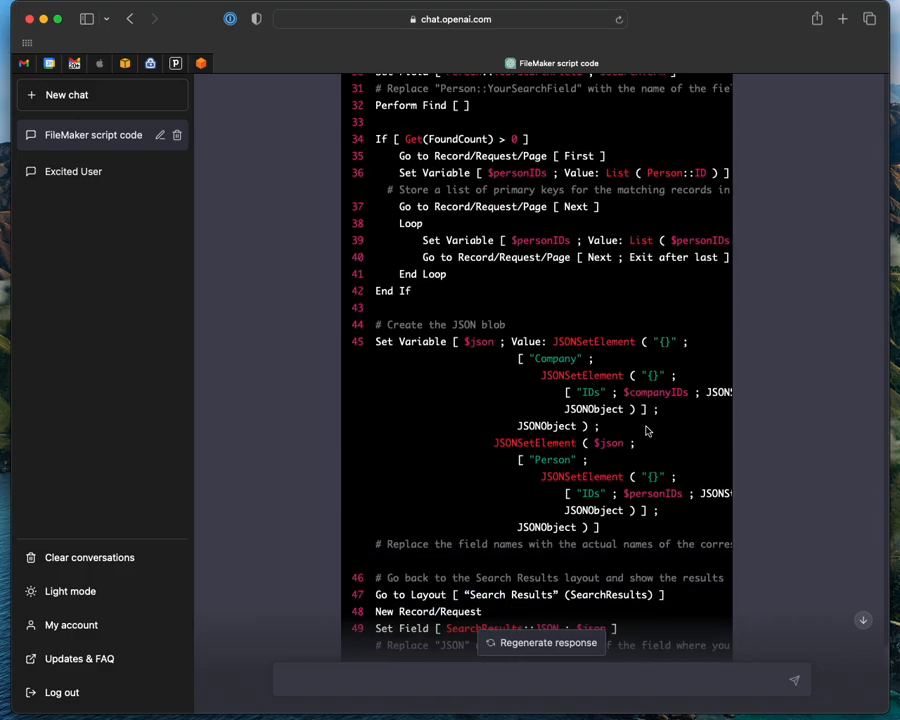
mouse_move(660, 434)
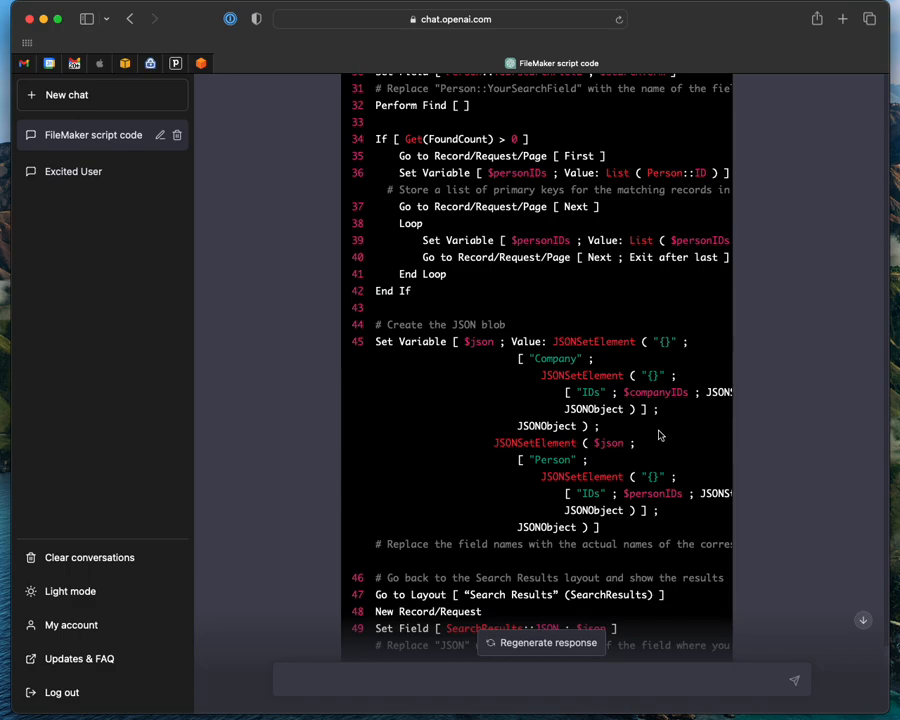
scroll("down", 3)
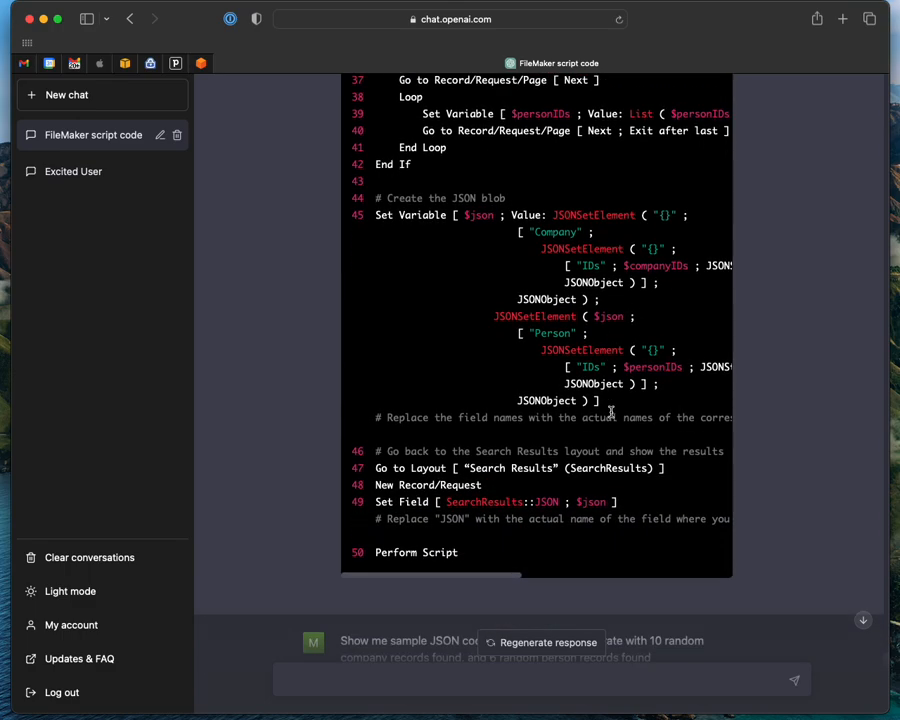
scroll("down", 3)
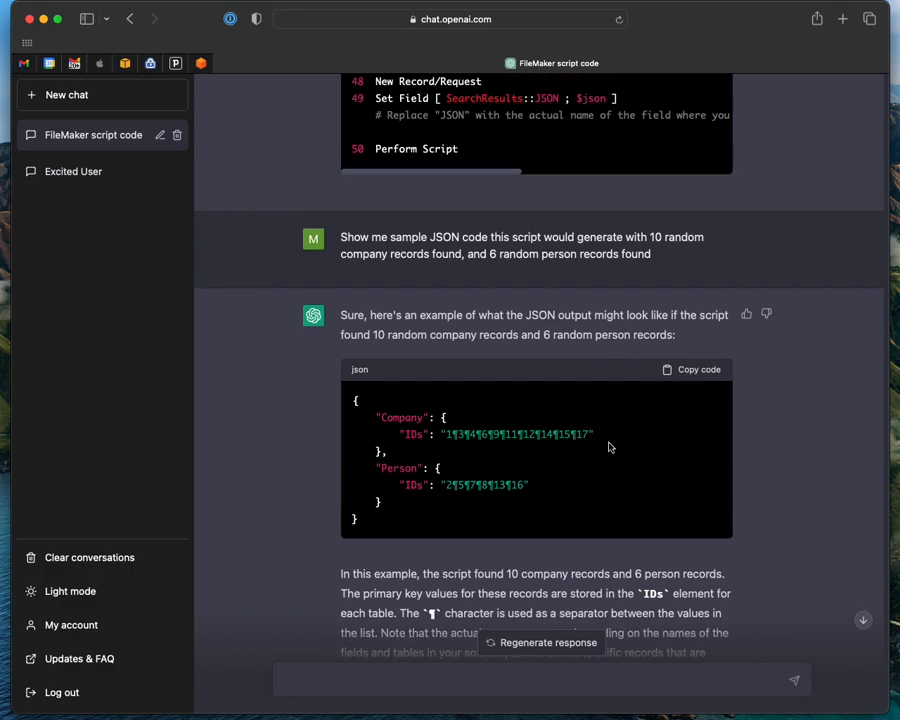
mouse_move(544, 450)
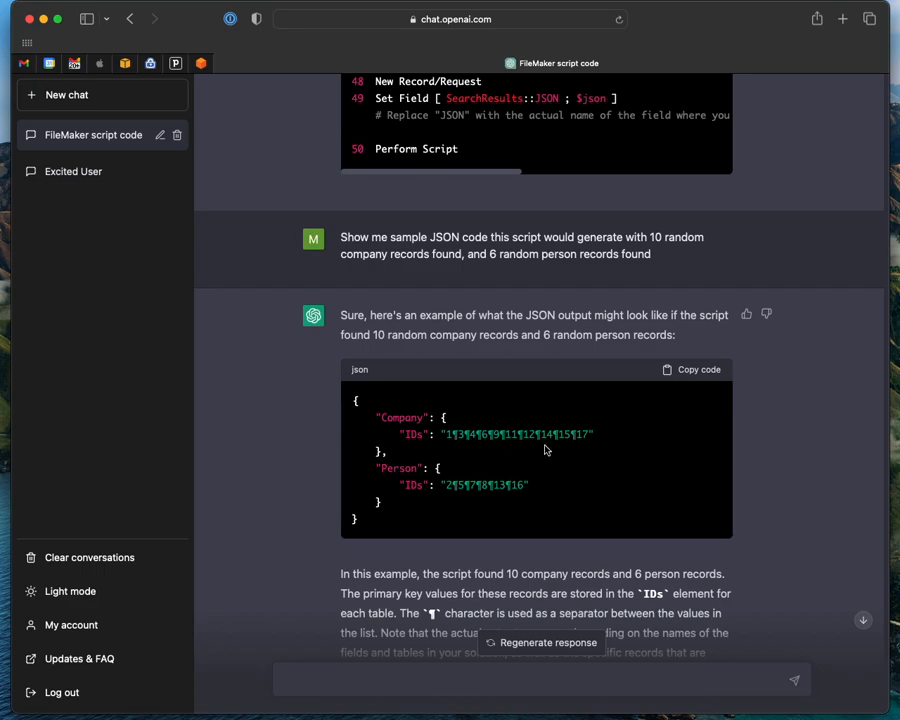
mouse_move(596, 470)
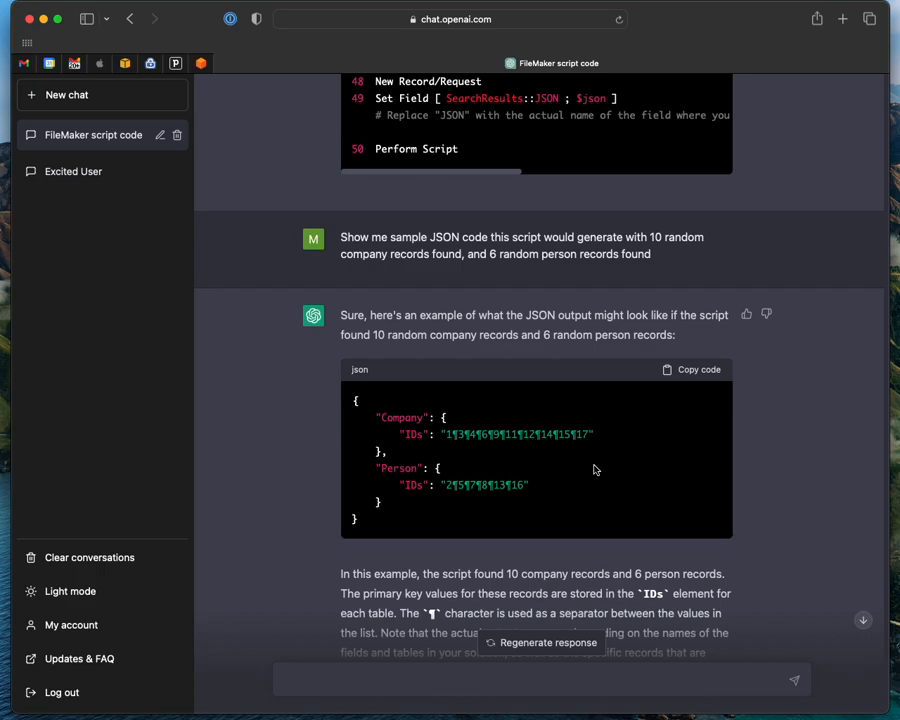
scroll("down", 3)
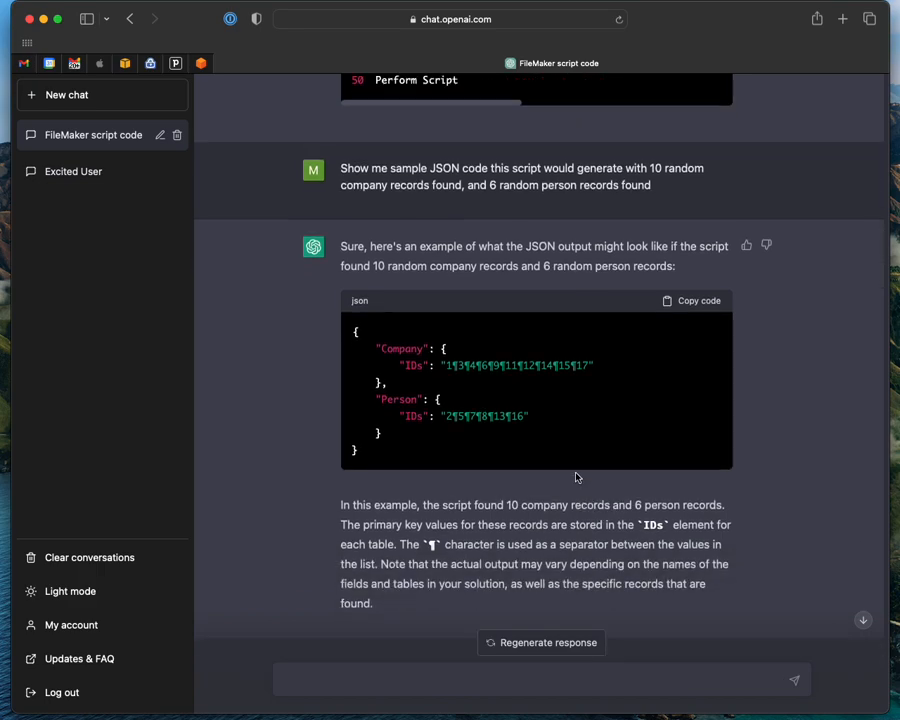
scroll("up", 3)
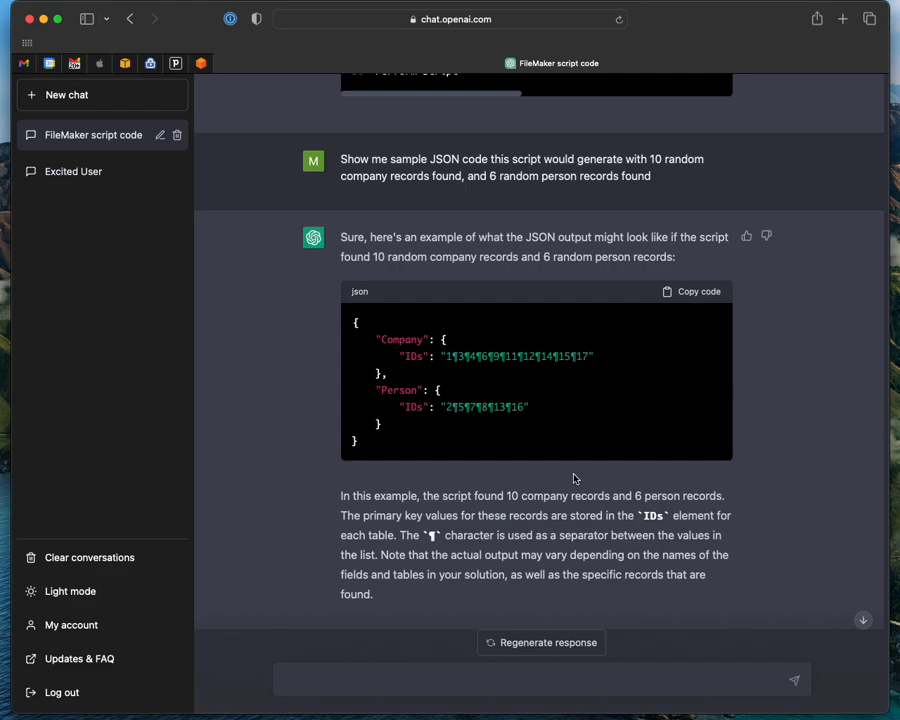
mouse_move(574, 478)
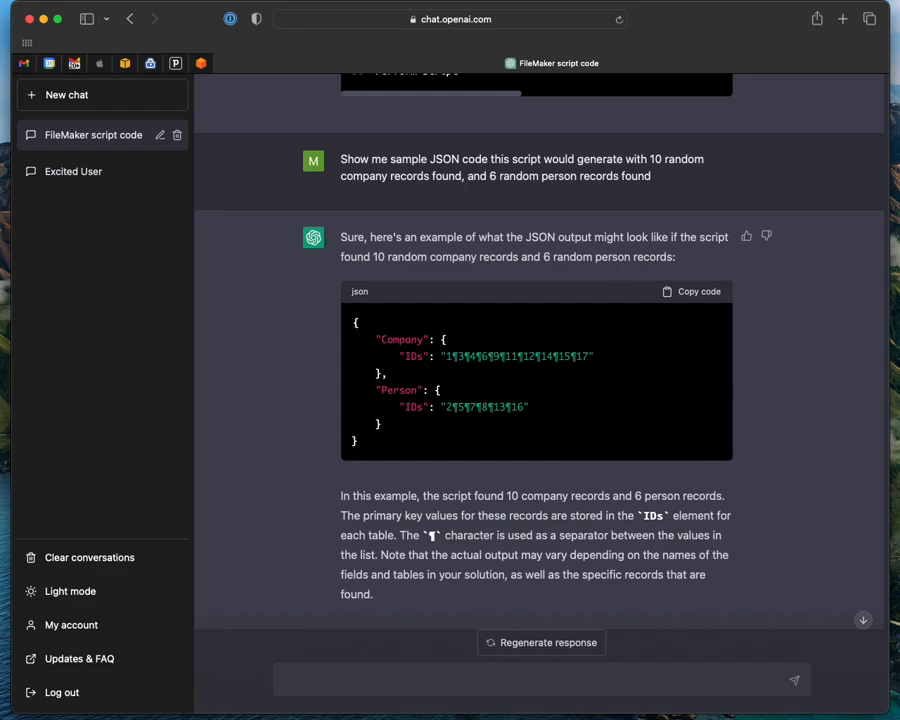